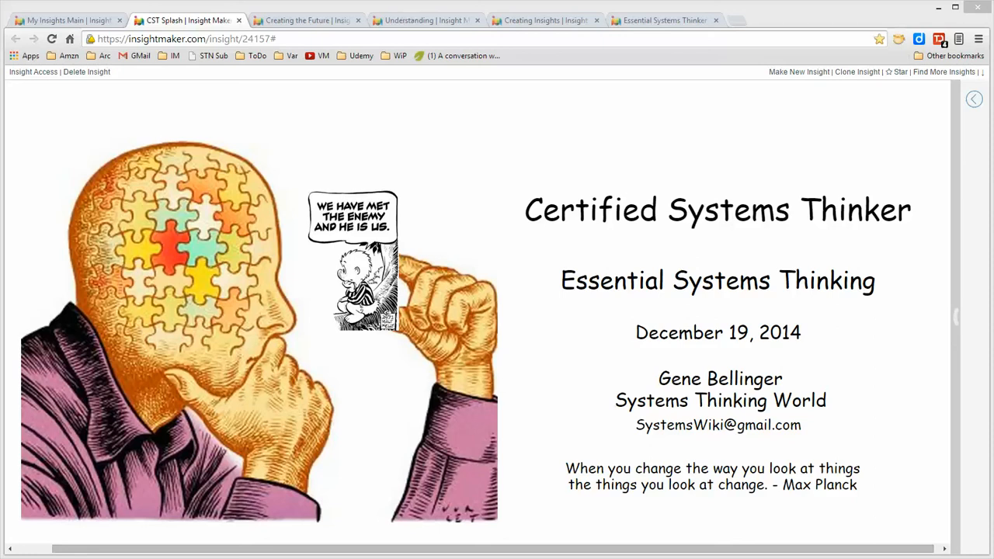
{"action": "mouse_move", "coordinate": [693, 197]}
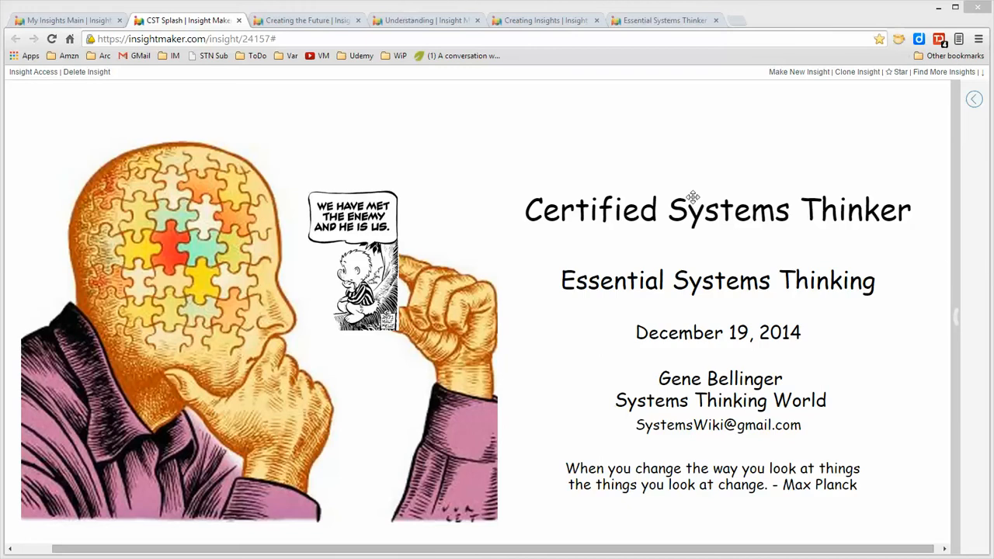
- Switch to the Creating the Future story and step to the Strategy and Complex & Complicated elements
{"action": "left_click", "coordinate": [302, 18]}
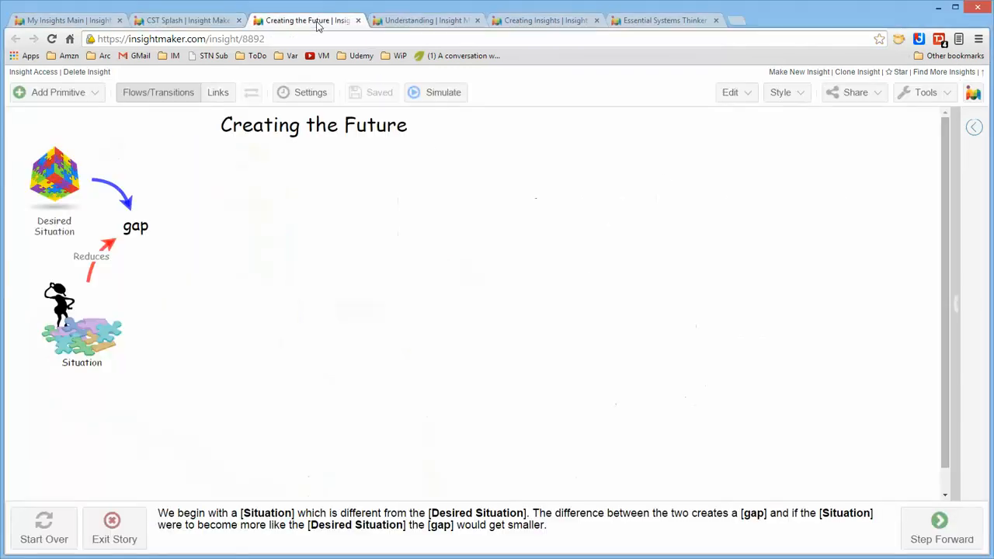
{"action": "mouse_move", "coordinate": [729, 324]}
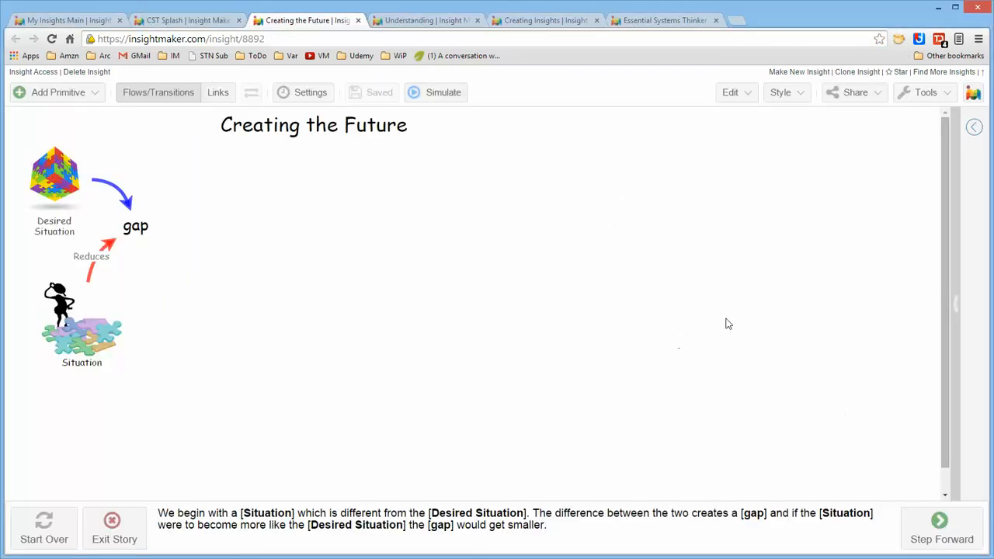
{"action": "mouse_move", "coordinate": [110, 339]}
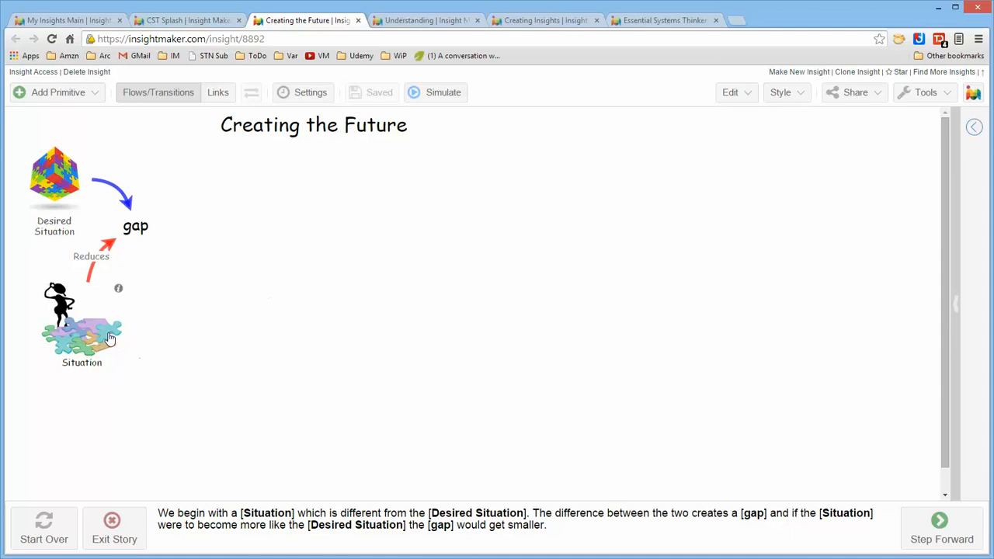
{"action": "mouse_move", "coordinate": [102, 343]}
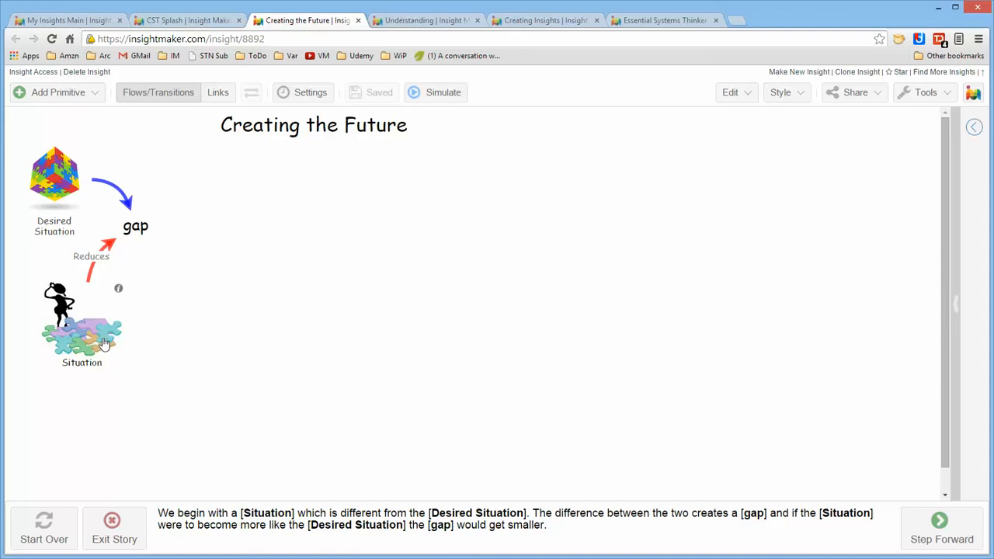
{"action": "mouse_move", "coordinate": [76, 183]}
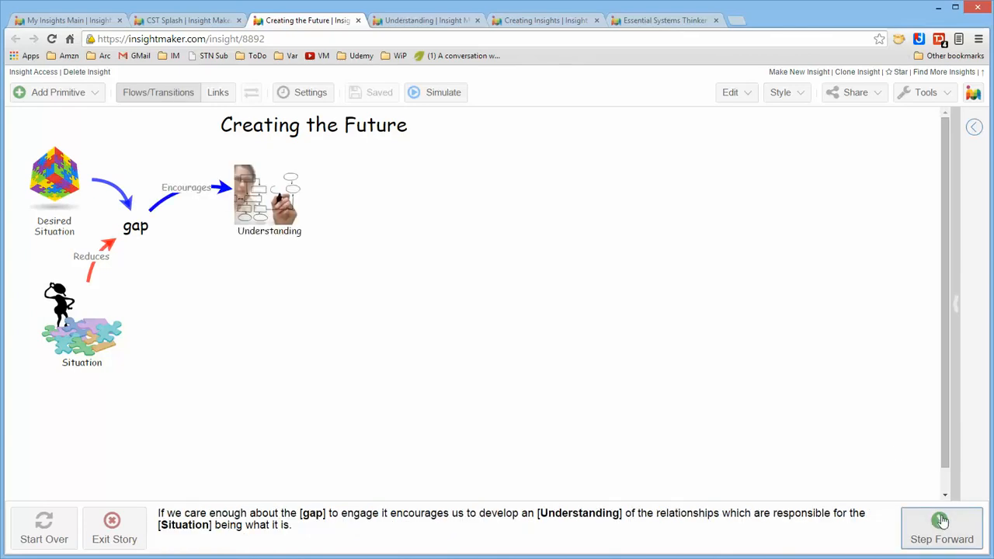
{"action": "left_click", "coordinate": [941, 529]}
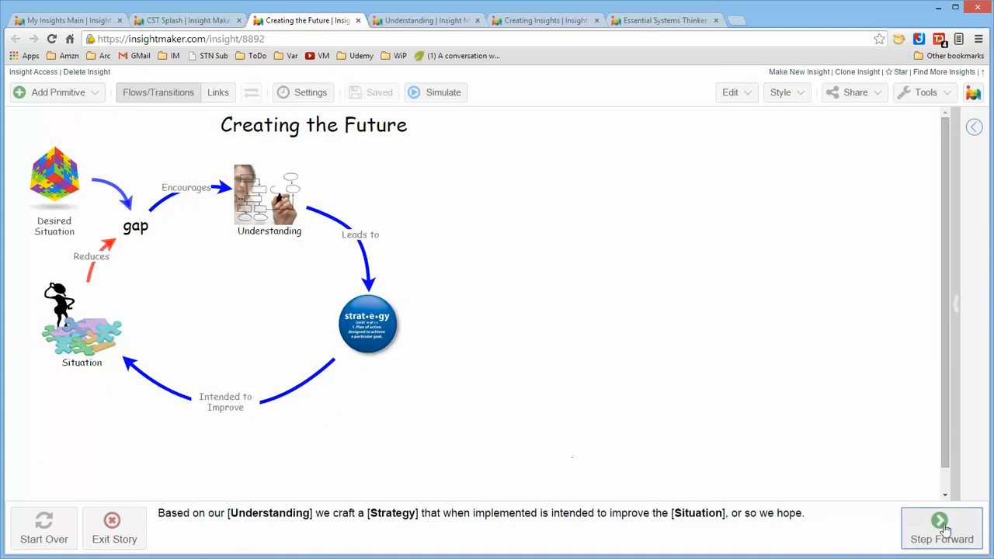
{"action": "left_click", "coordinate": [941, 528]}
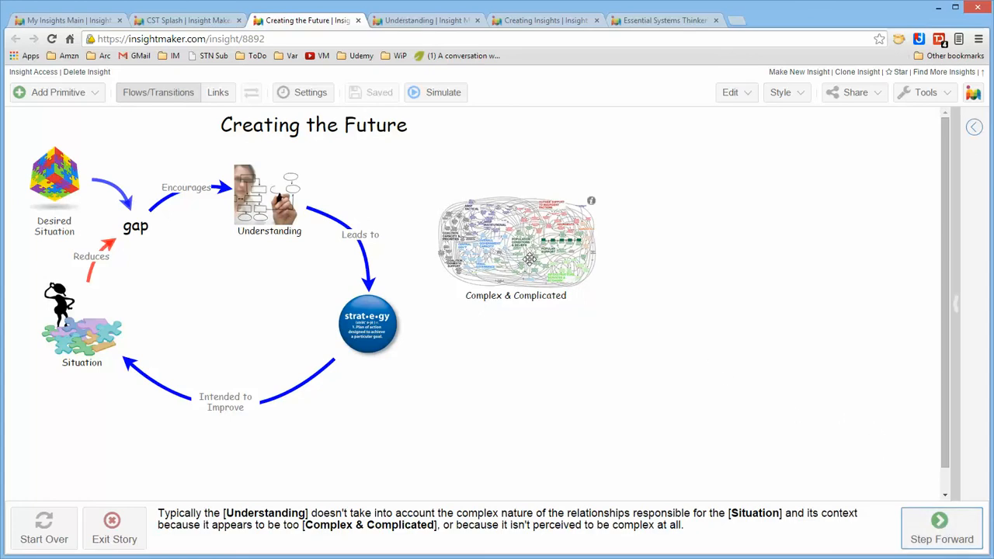
{"action": "mouse_move", "coordinate": [520, 258]}
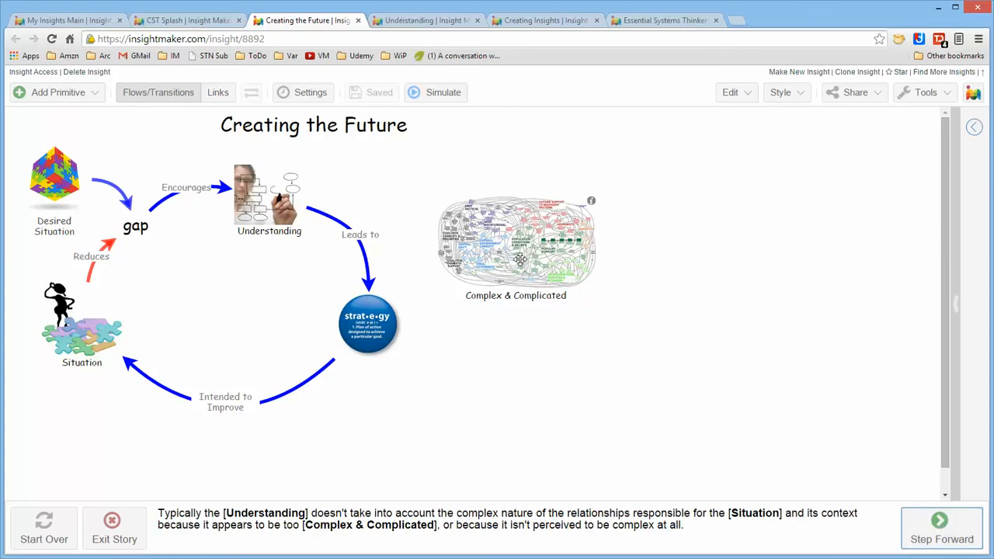
{"action": "mouse_move", "coordinate": [513, 248]}
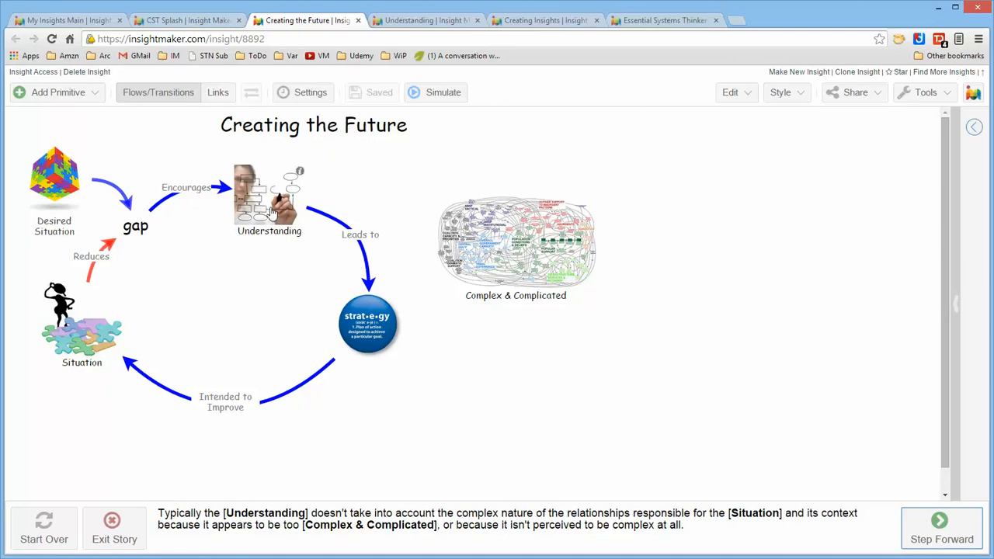
{"action": "mouse_move", "coordinate": [348, 343]}
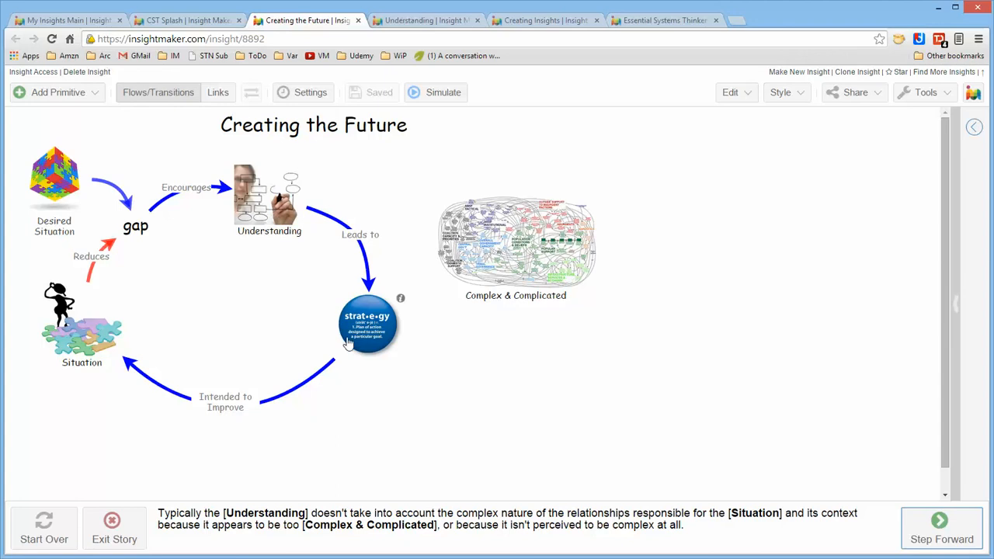
{"action": "mouse_move", "coordinate": [242, 430]}
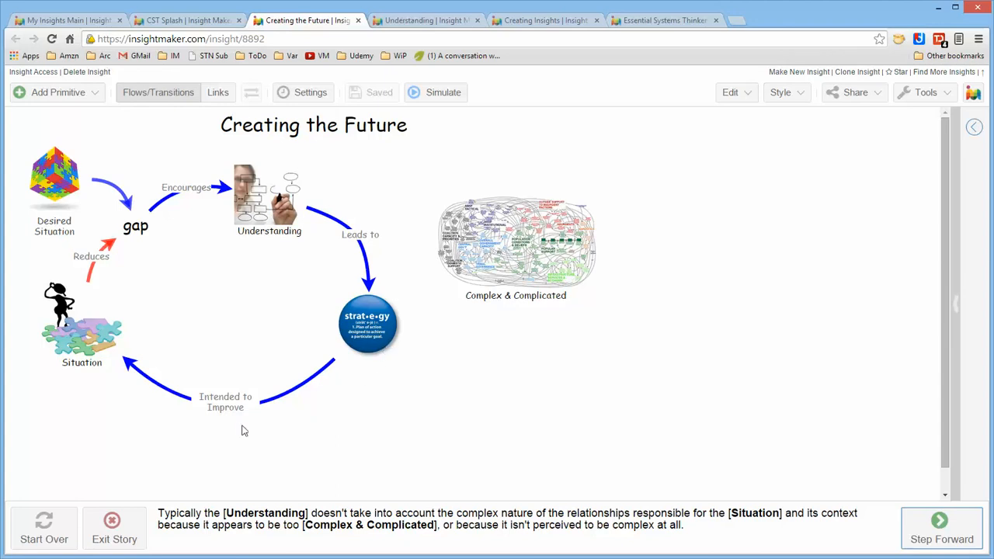
{"action": "mouse_move", "coordinate": [238, 382]}
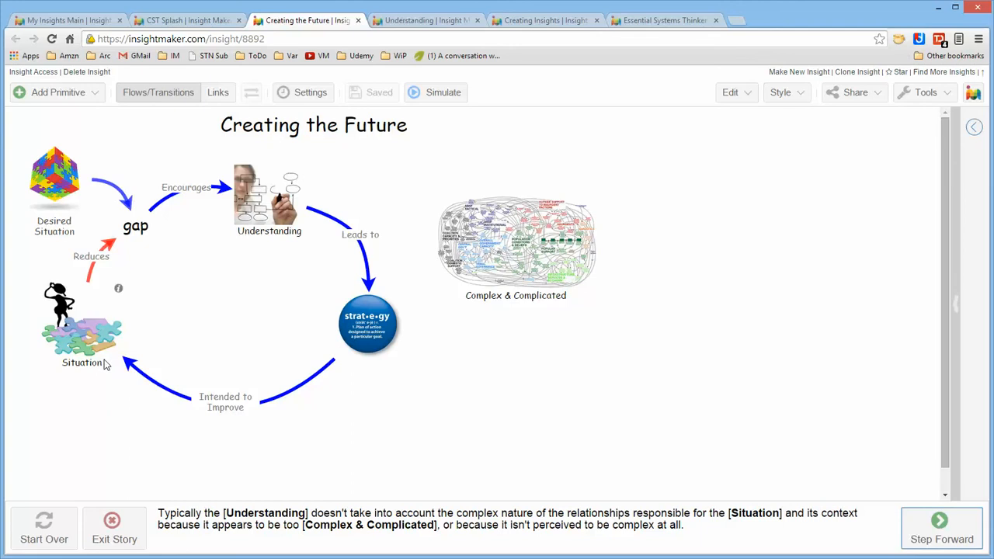
{"action": "mouse_move", "coordinate": [827, 456]}
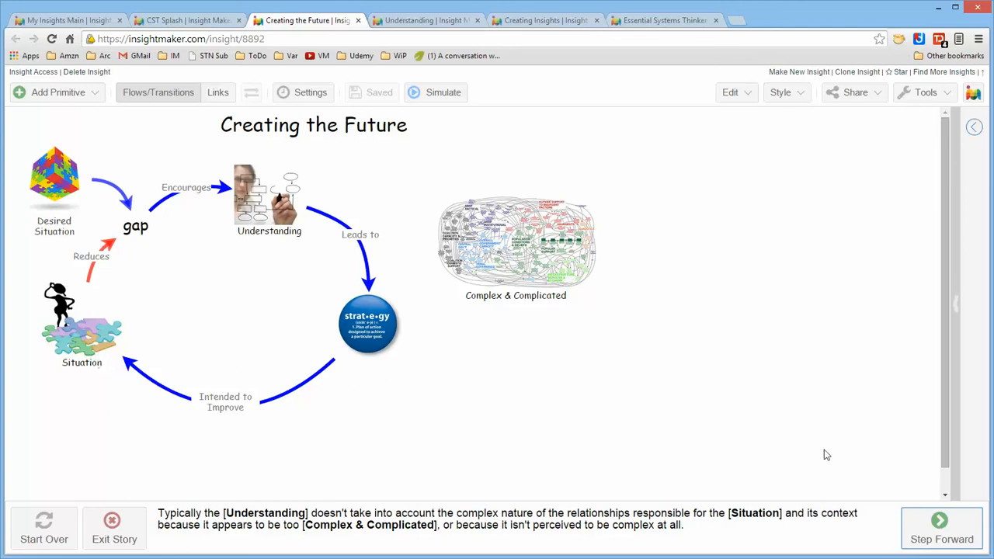
{"action": "mouse_move", "coordinate": [941, 529]}
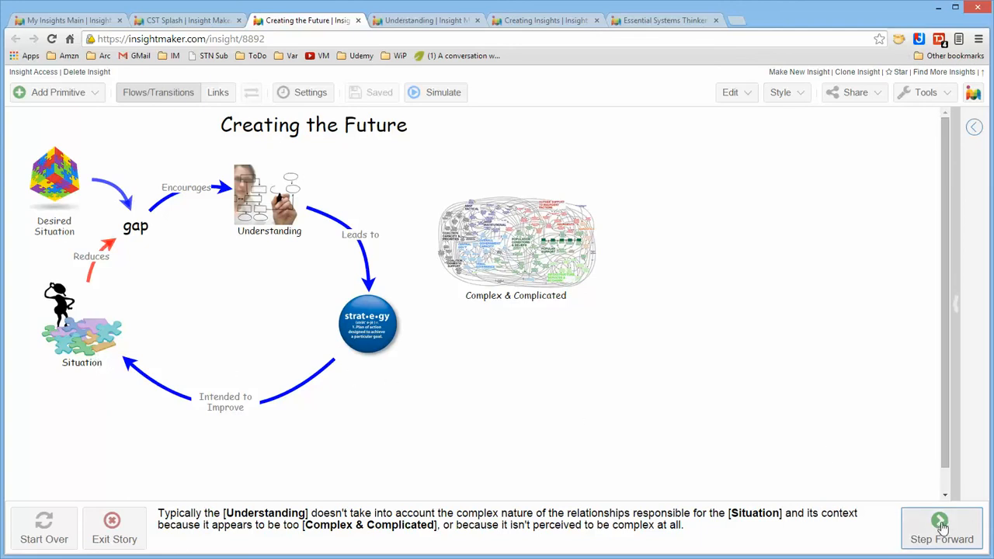
- Step through Time / Space Separation, Disaster, Makes Worse, New Problems and the Pogo cartoon
{"action": "left_click", "coordinate": [942, 528]}
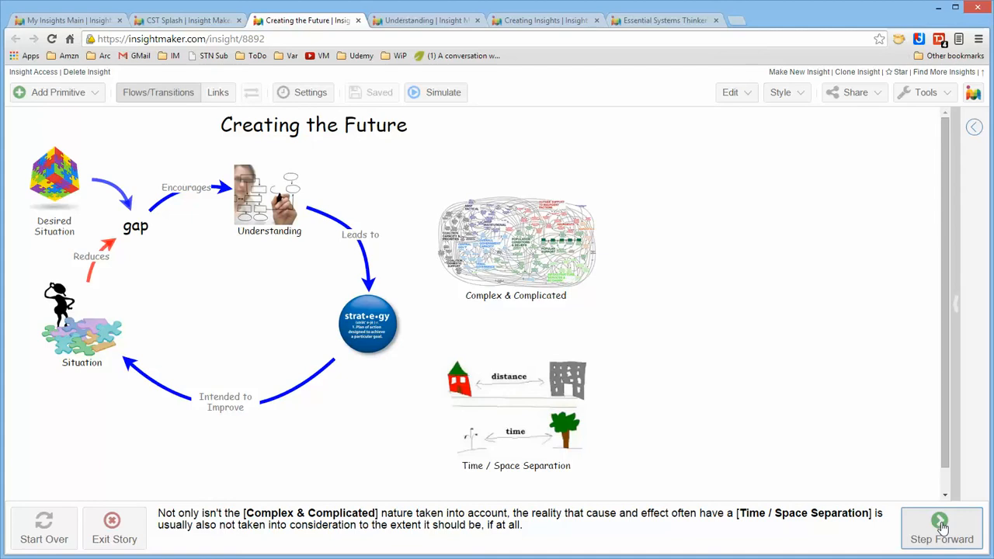
{"action": "left_click", "coordinate": [942, 528]}
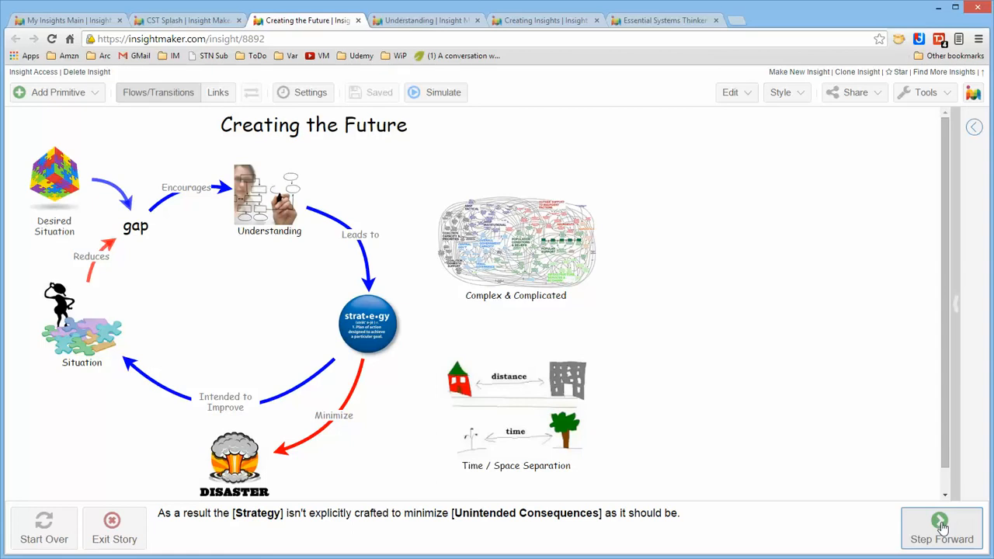
{"action": "left_click", "coordinate": [942, 528]}
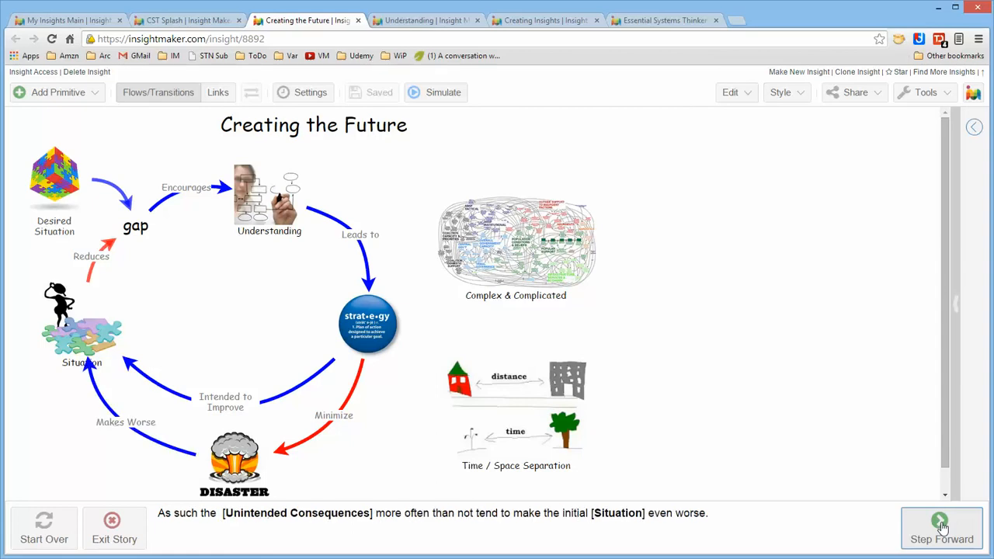
{"action": "left_click", "coordinate": [942, 528]}
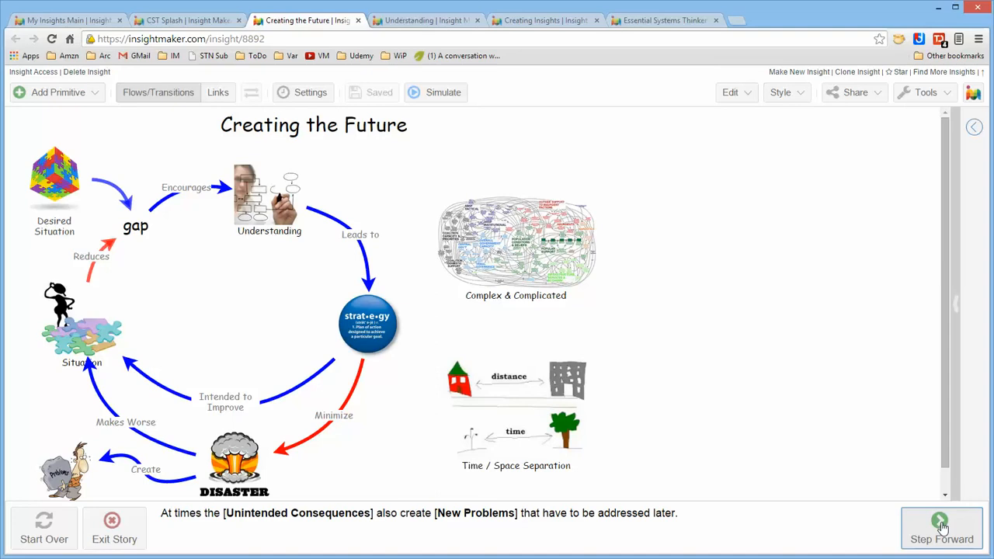
{"action": "left_click", "coordinate": [941, 528]}
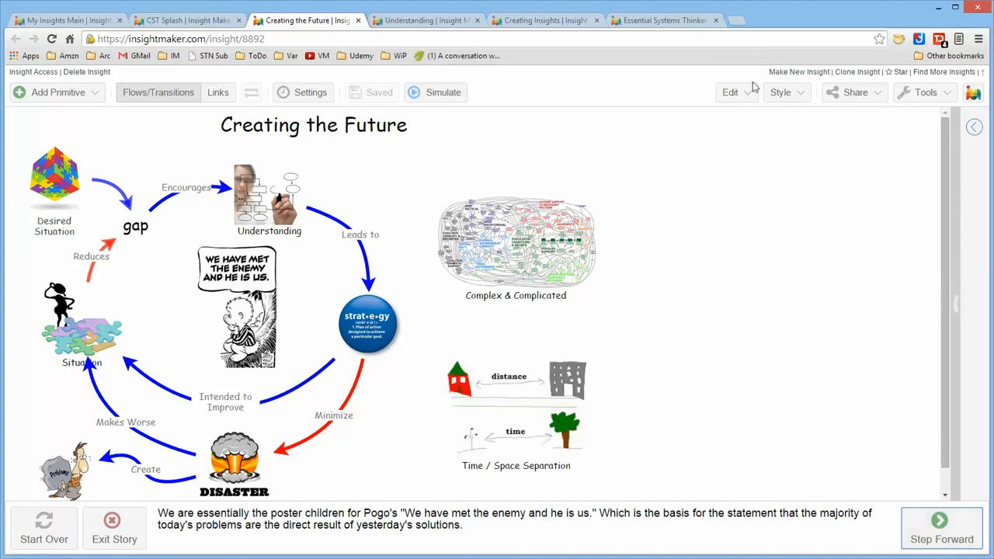
{"action": "mouse_move", "coordinate": [644, 180]}
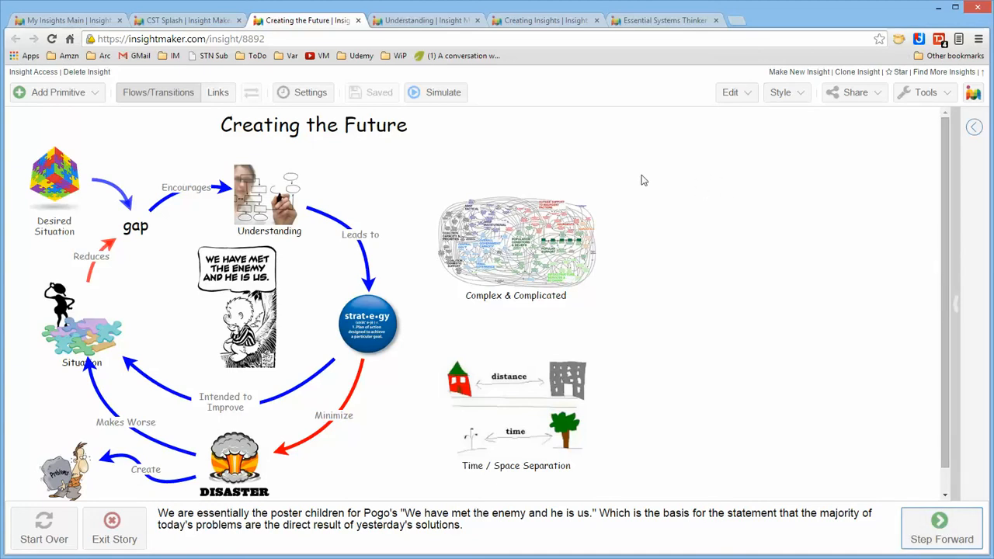
{"action": "mouse_move", "coordinate": [304, 199]}
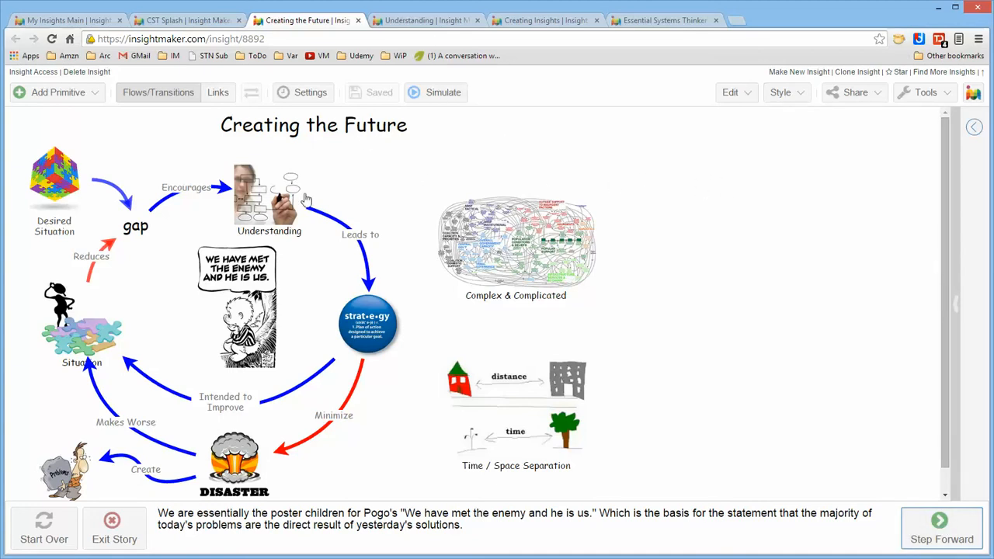
- Switch to the Understanding story and step to the Patterns of Behavior explanation
{"action": "left_click", "coordinate": [426, 18]}
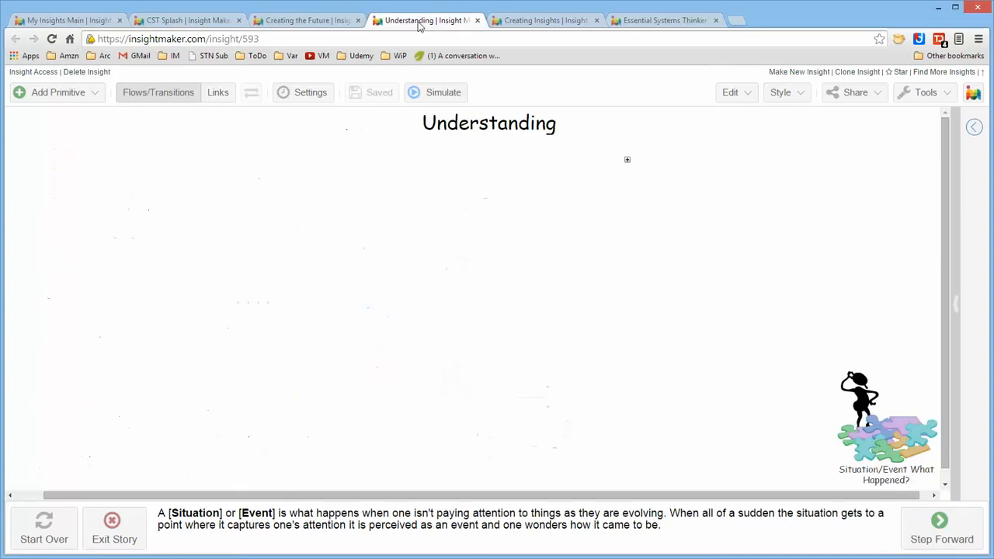
{"action": "left_click", "coordinate": [941, 529]}
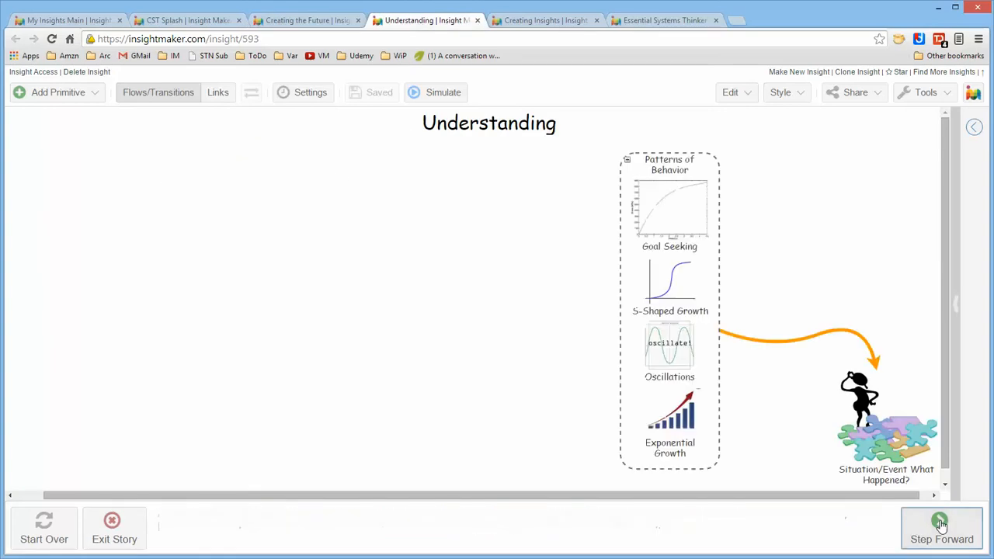
{"action": "left_click", "coordinate": [942, 528]}
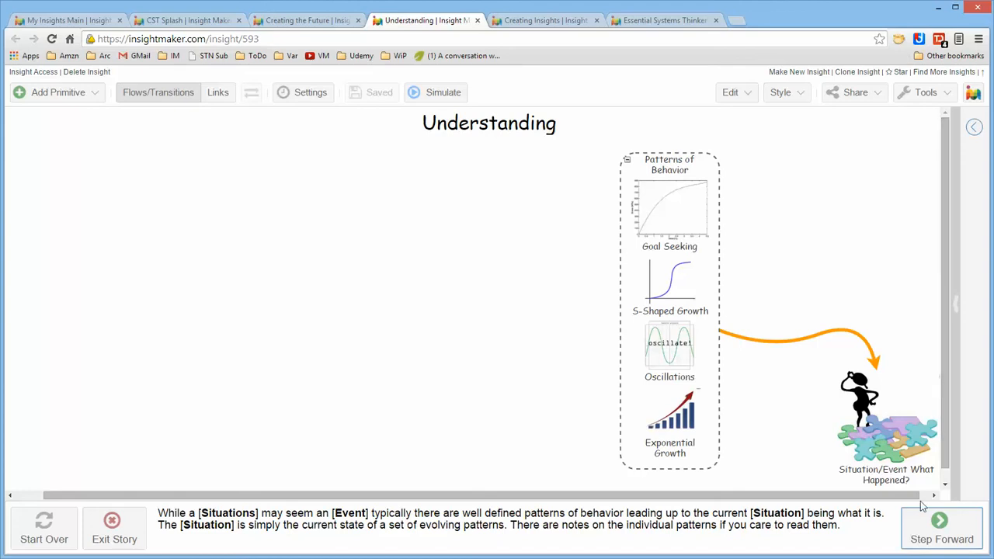
- Step through Interacting Components to the Stakeholder Perspectives element
{"action": "left_click", "coordinate": [942, 528]}
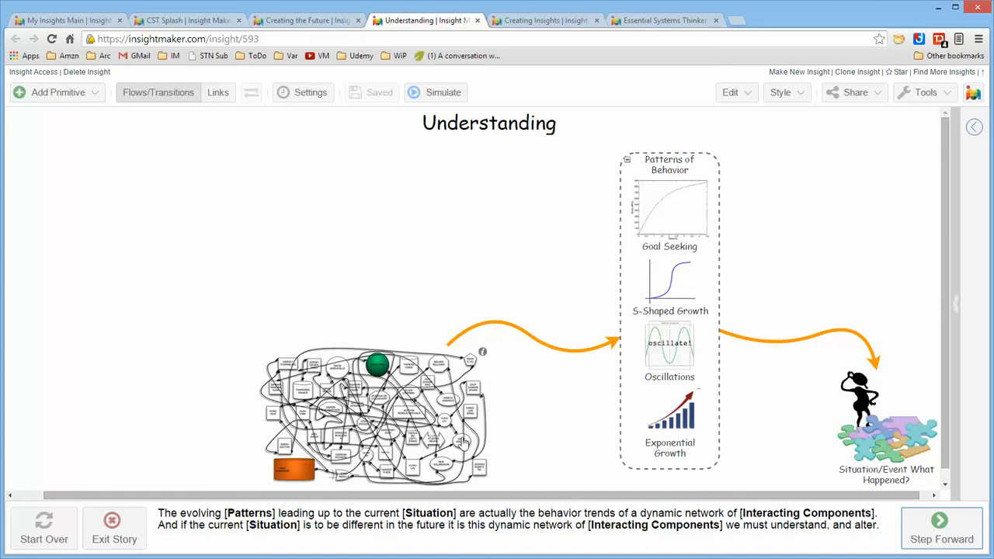
{"action": "left_click", "coordinate": [942, 528]}
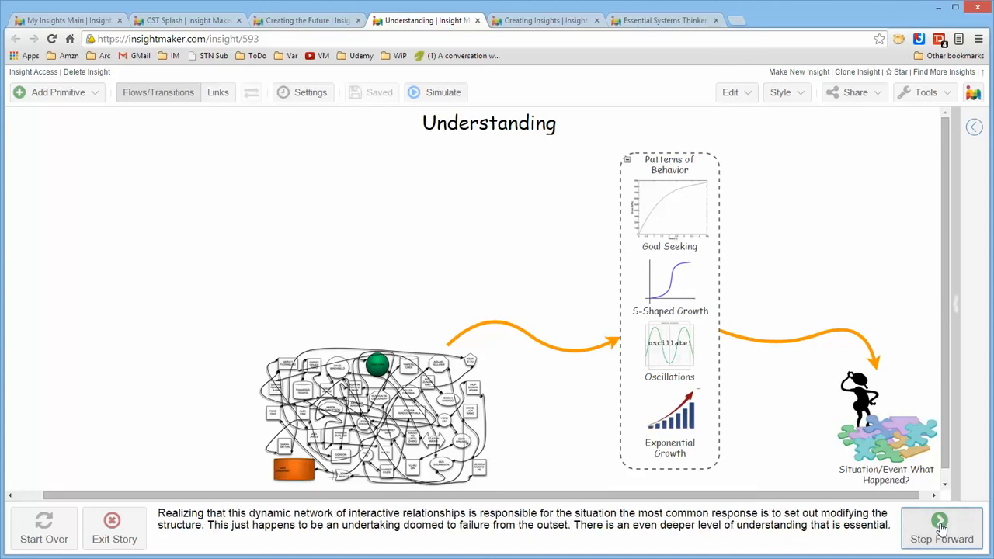
{"action": "left_click", "coordinate": [942, 528]}
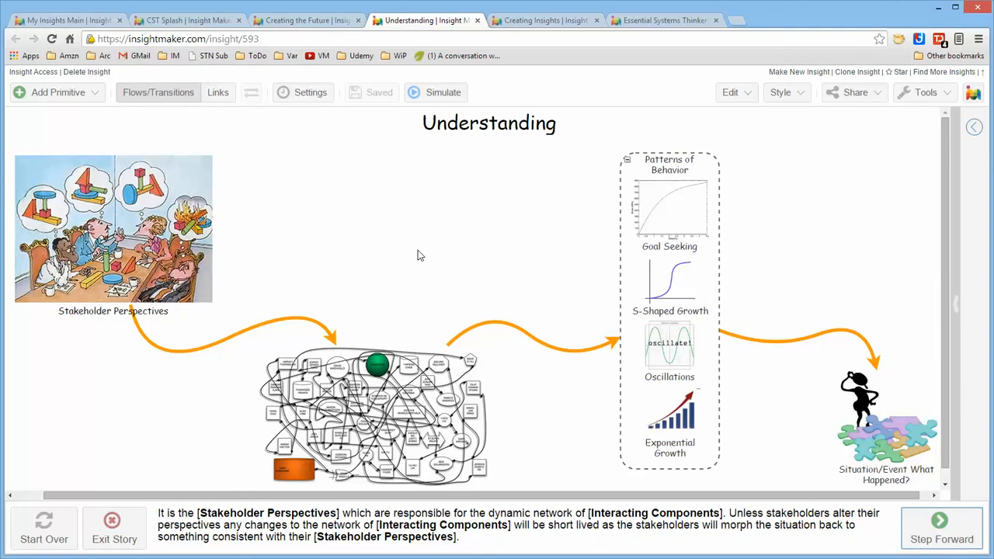
{"action": "mouse_move", "coordinate": [180, 266]}
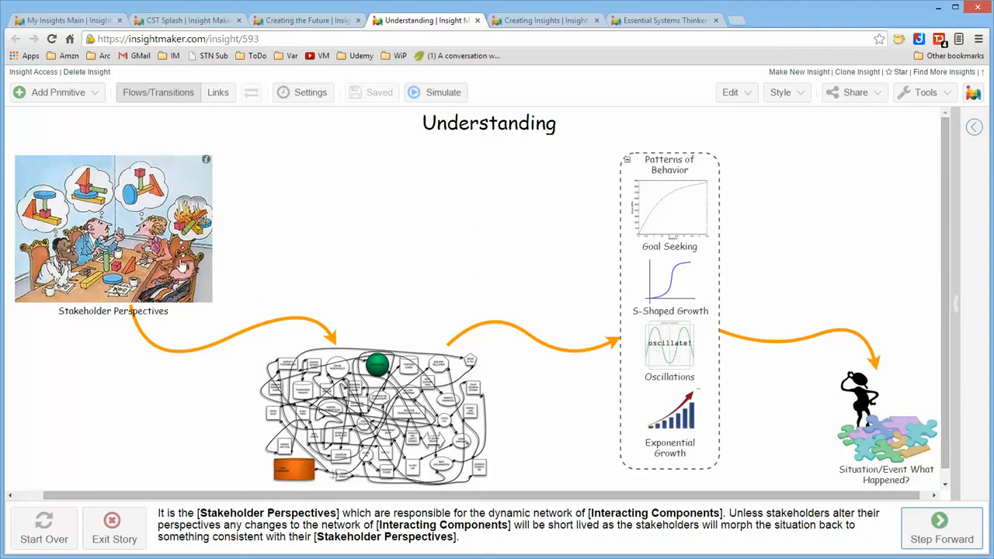
{"action": "mouse_move", "coordinate": [404, 411]}
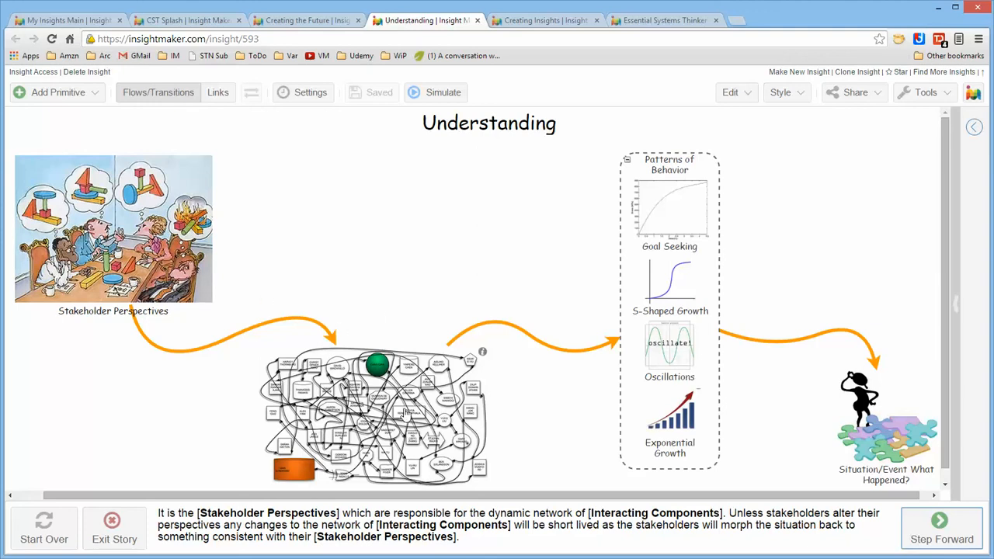
{"action": "mouse_move", "coordinate": [163, 298]}
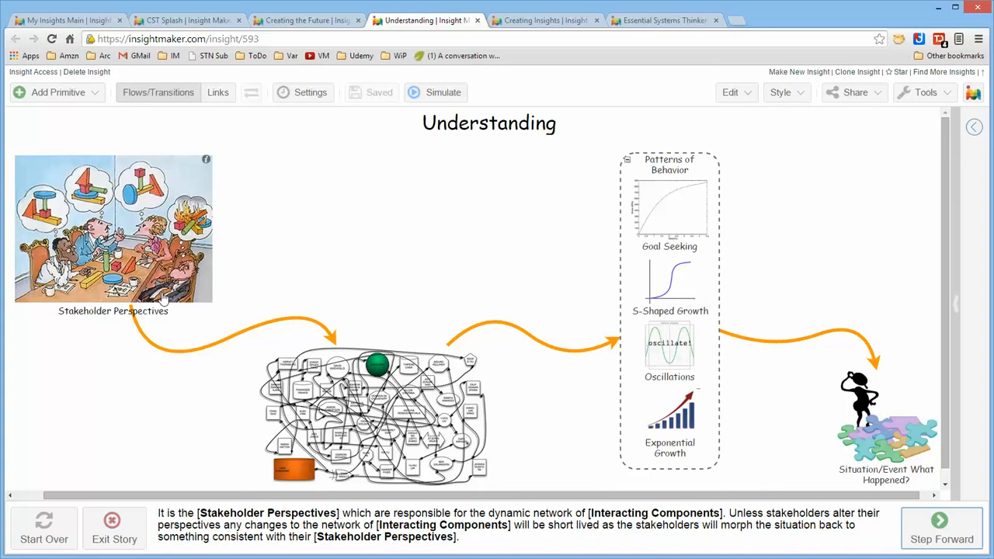
{"action": "mouse_move", "coordinate": [202, 295]}
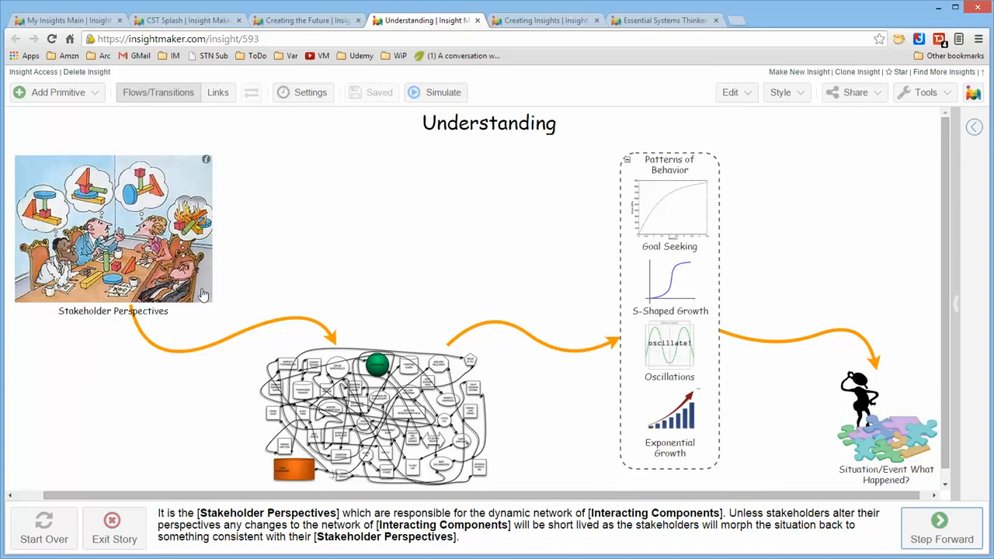
{"action": "mouse_move", "coordinate": [121, 346]}
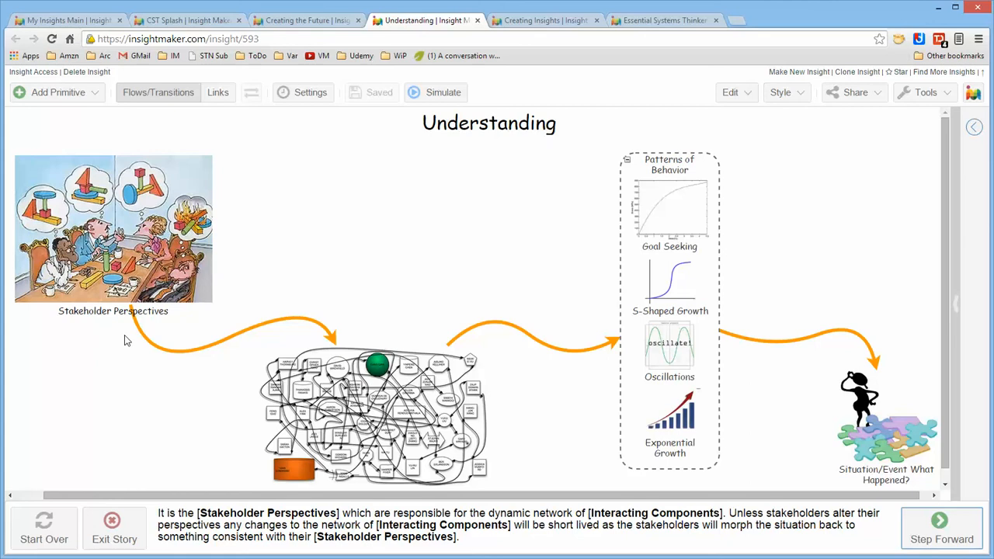
{"action": "mouse_move", "coordinate": [137, 302]}
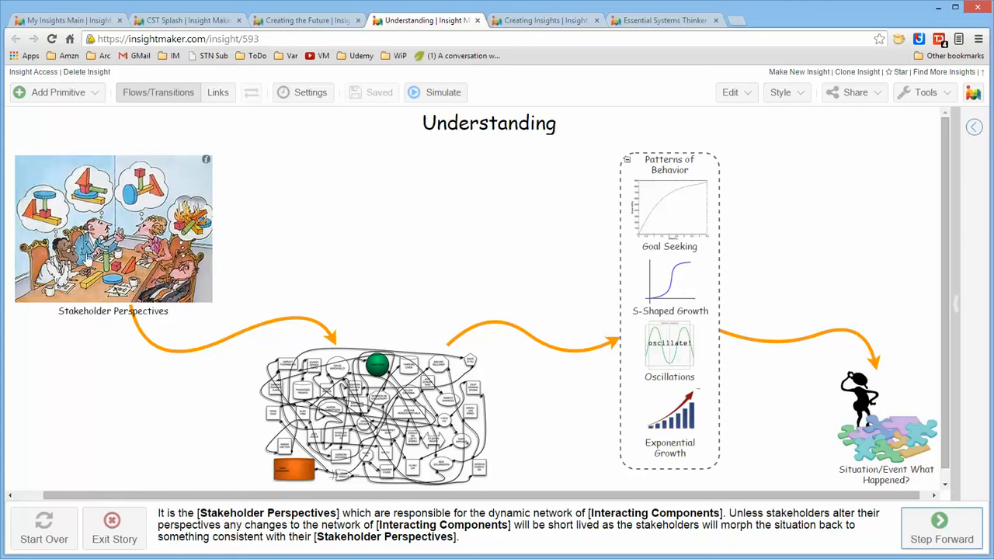
{"action": "mouse_move", "coordinate": [407, 418]}
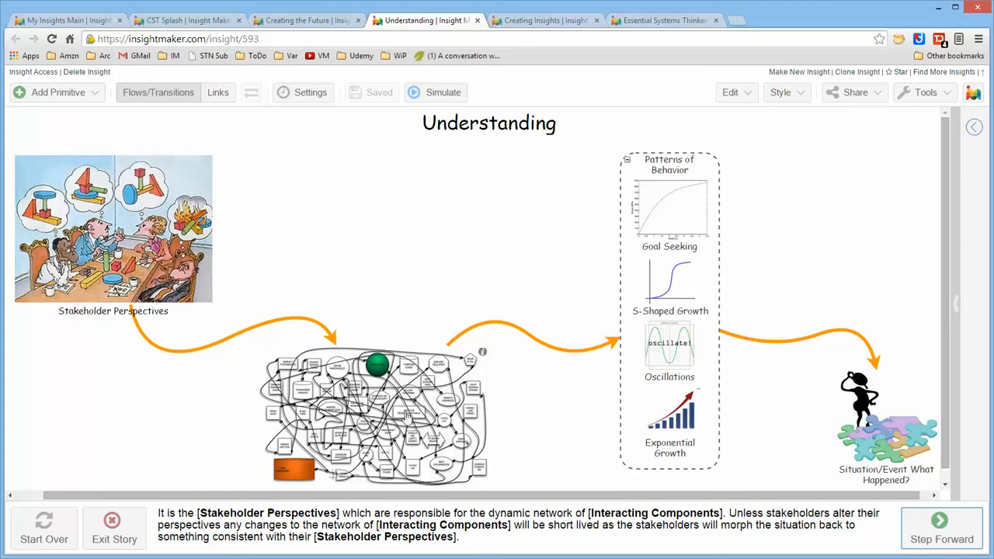
{"action": "mouse_move", "coordinate": [80, 208]}
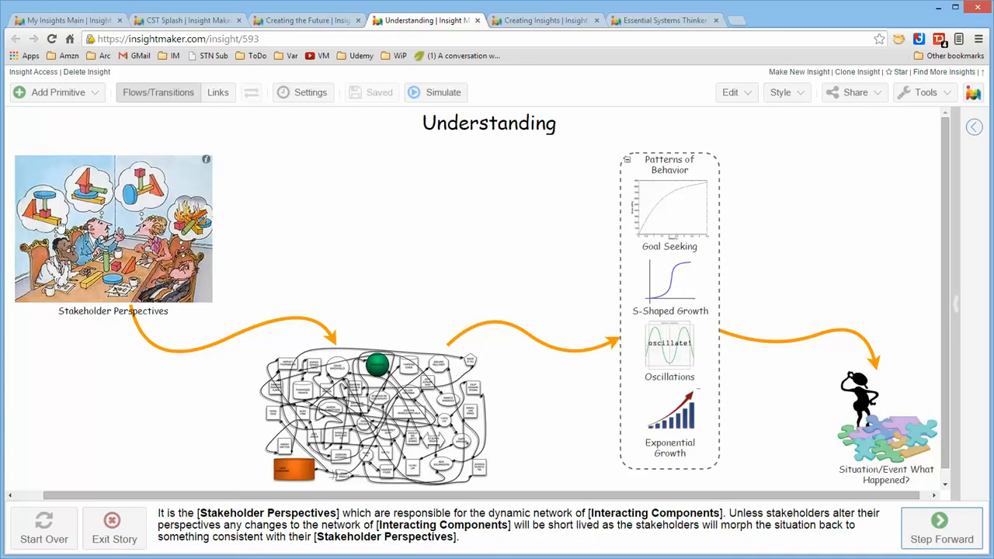
{"action": "mouse_move", "coordinate": [314, 227]}
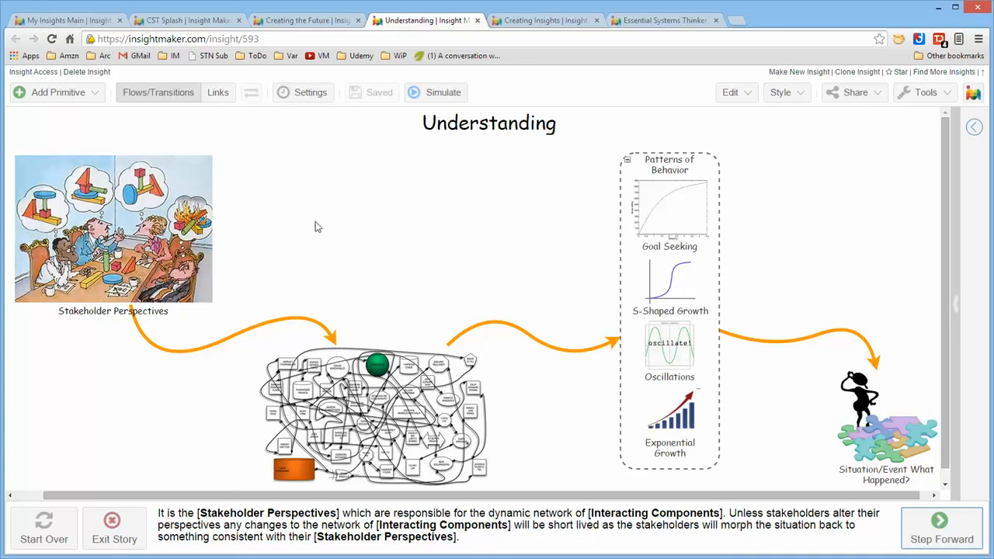
{"action": "mouse_move", "coordinate": [373, 283]}
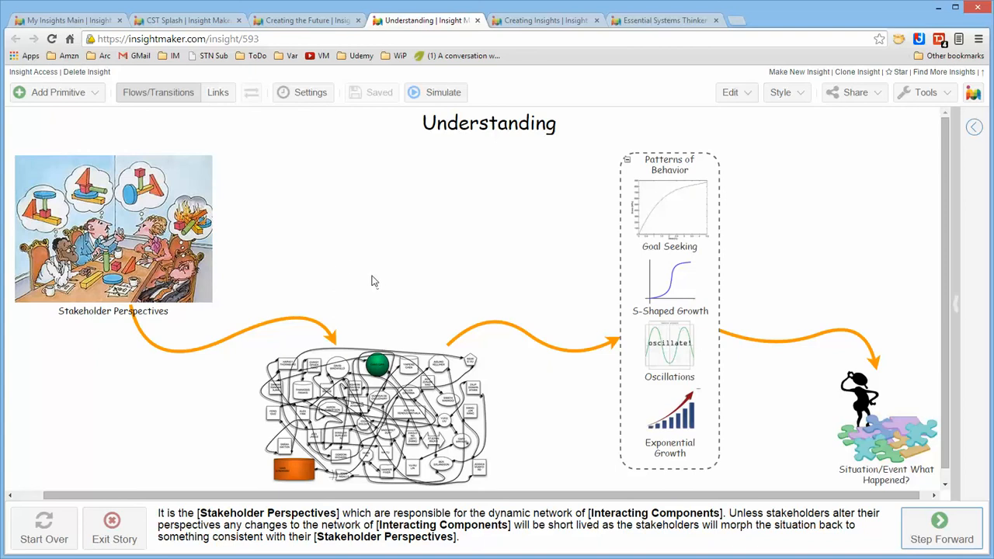
{"action": "mouse_move", "coordinate": [361, 286]}
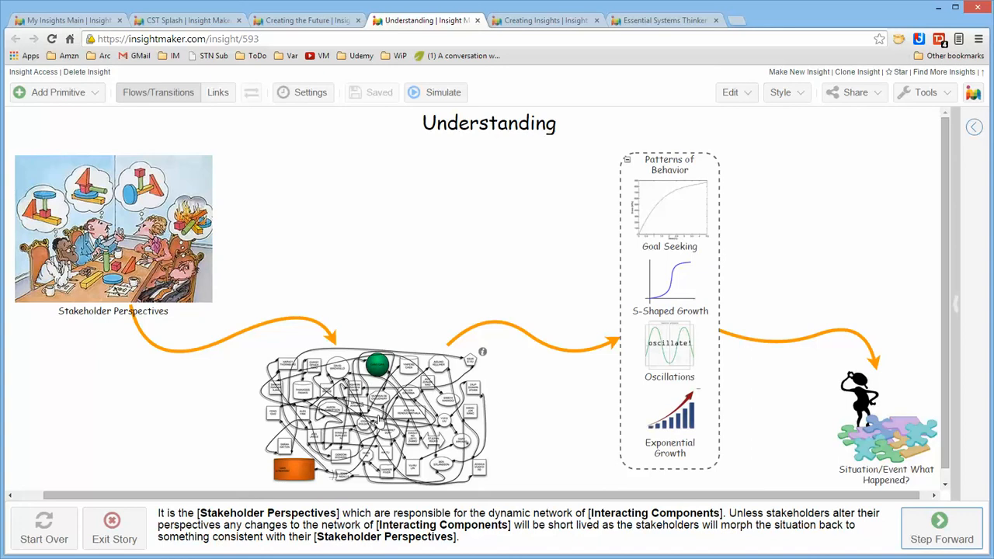
{"action": "mouse_move", "coordinate": [828, 370]}
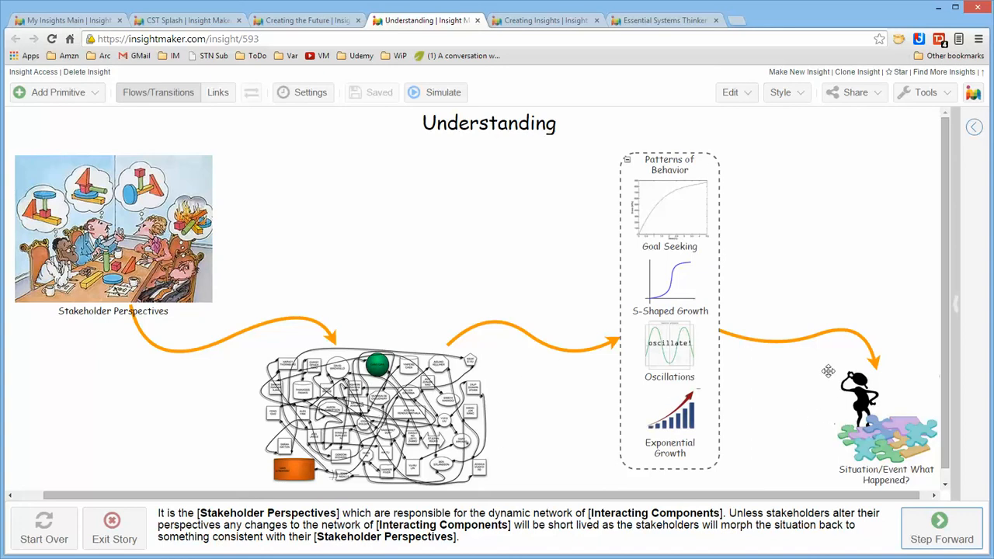
{"action": "mouse_move", "coordinate": [877, 445]}
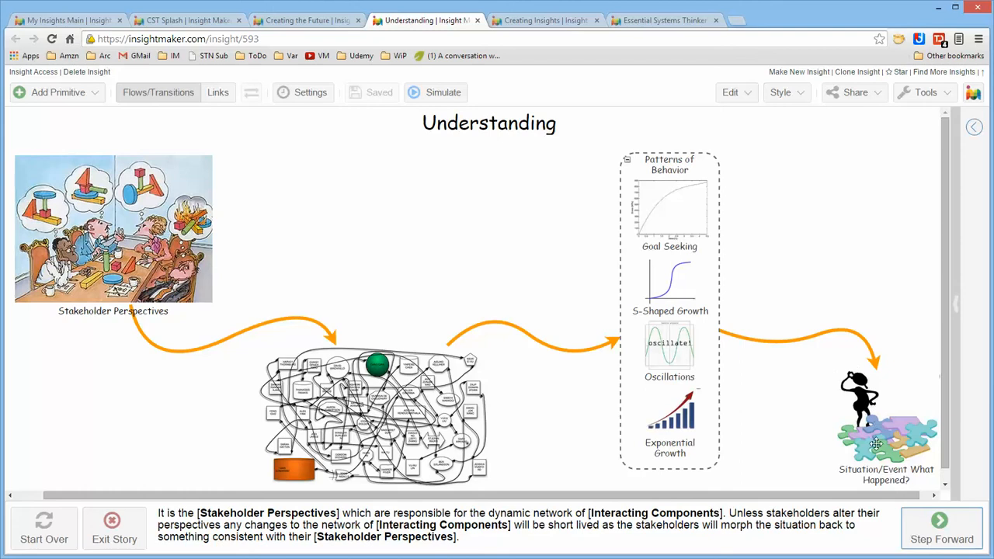
{"action": "mouse_move", "coordinate": [675, 370]}
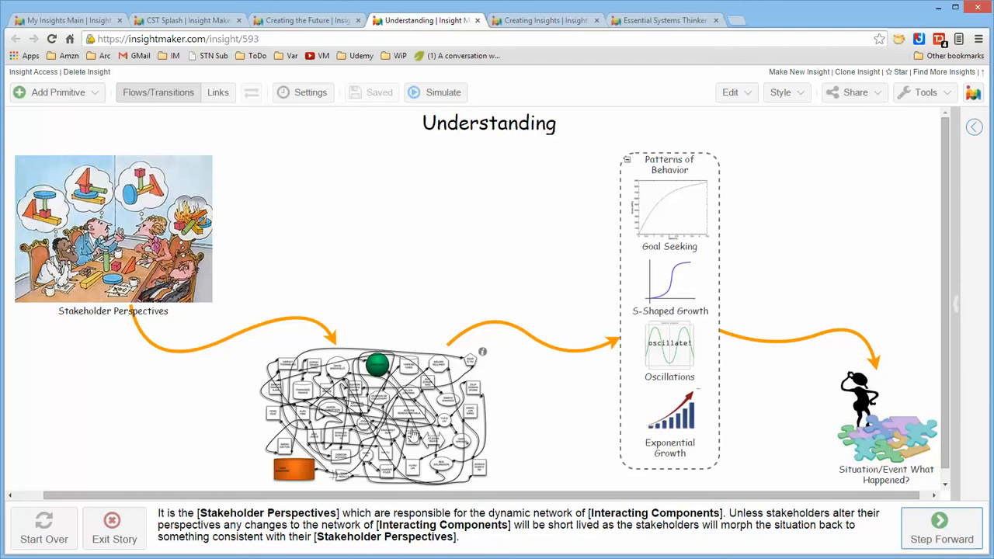
{"action": "mouse_move", "coordinate": [211, 366]}
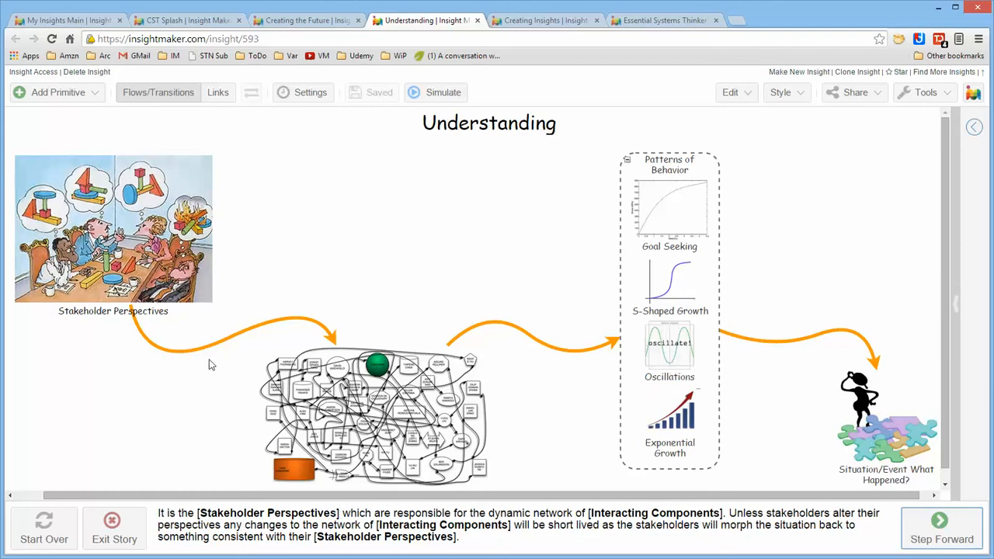
{"action": "mouse_move", "coordinate": [187, 333]}
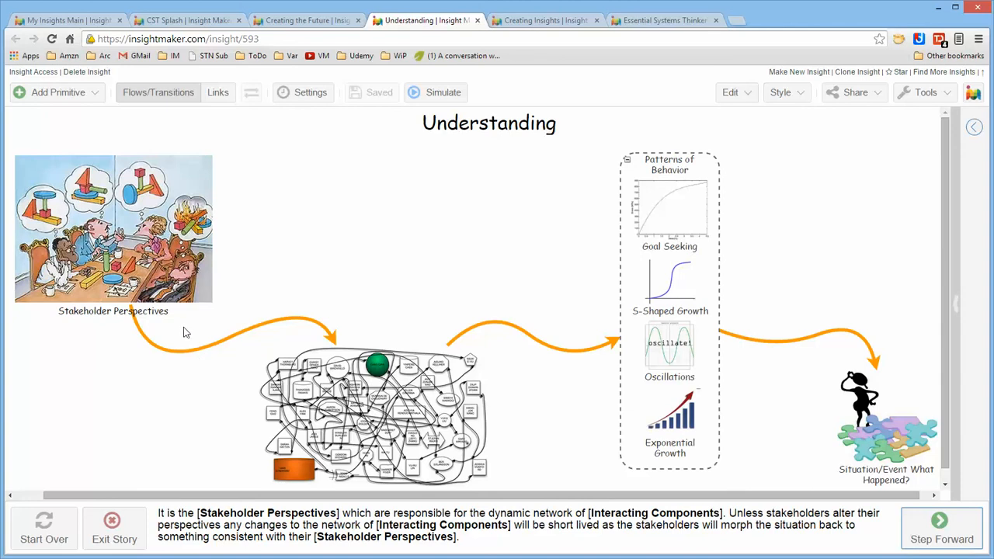
{"action": "mouse_move", "coordinate": [333, 404]}
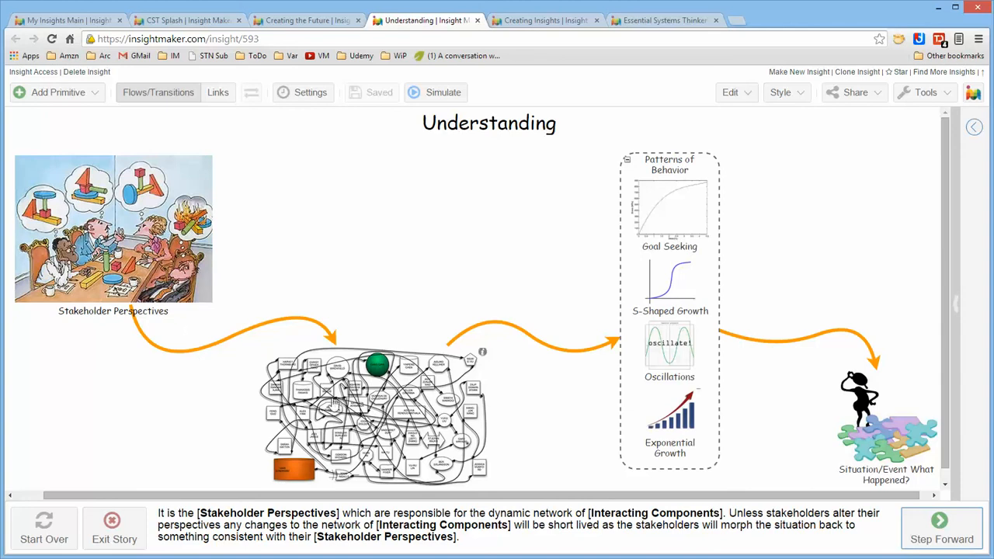
{"action": "mouse_move", "coordinate": [439, 404]}
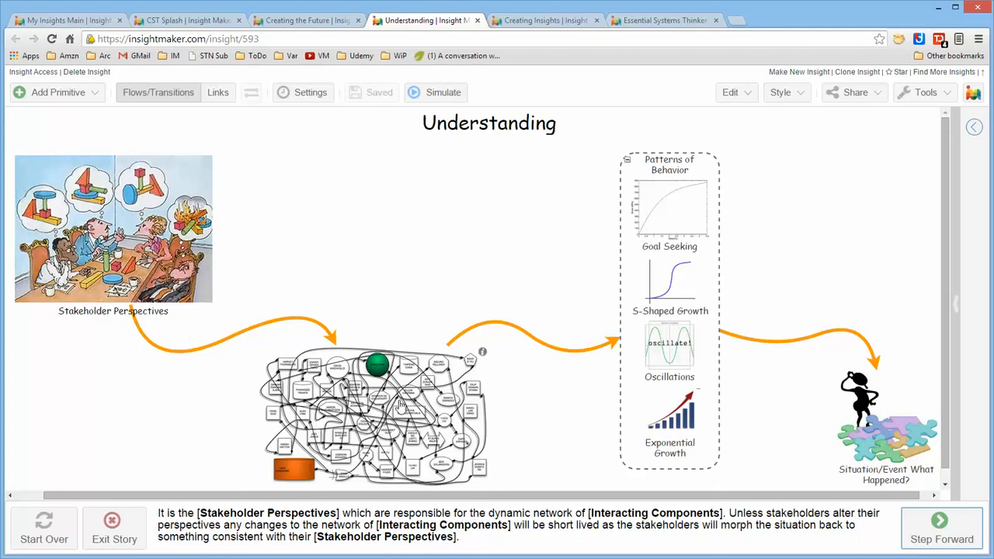
{"action": "mouse_move", "coordinate": [124, 246]}
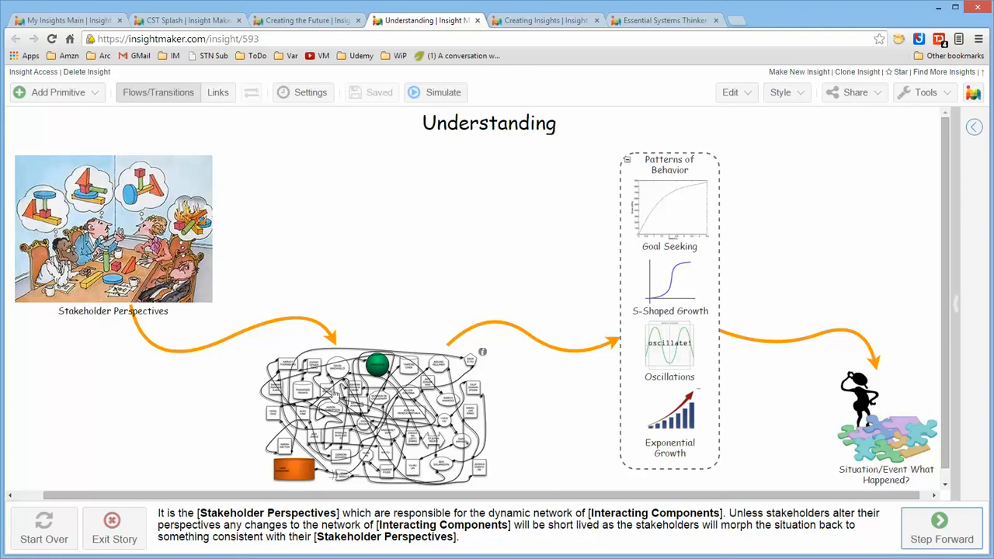
{"action": "mouse_move", "coordinate": [470, 273]}
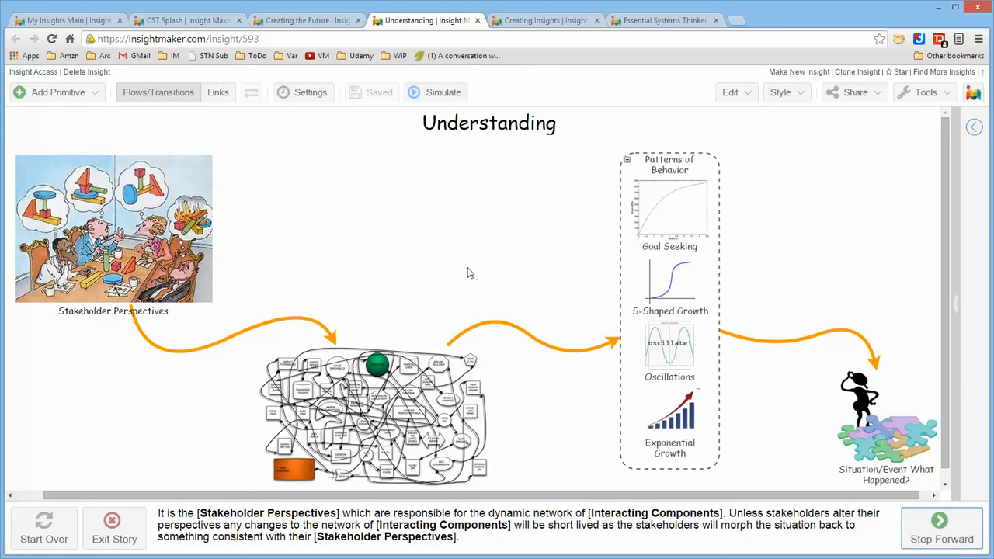
{"action": "mouse_move", "coordinate": [380, 338]}
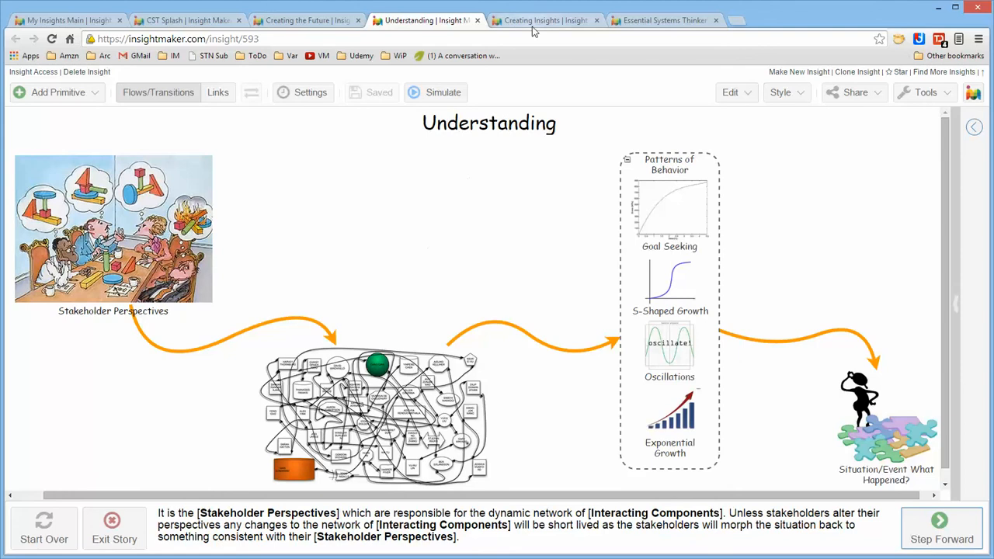
- Switch to the Creating Insights story and step to Complex Reality below Situation
{"action": "left_click", "coordinate": [544, 21]}
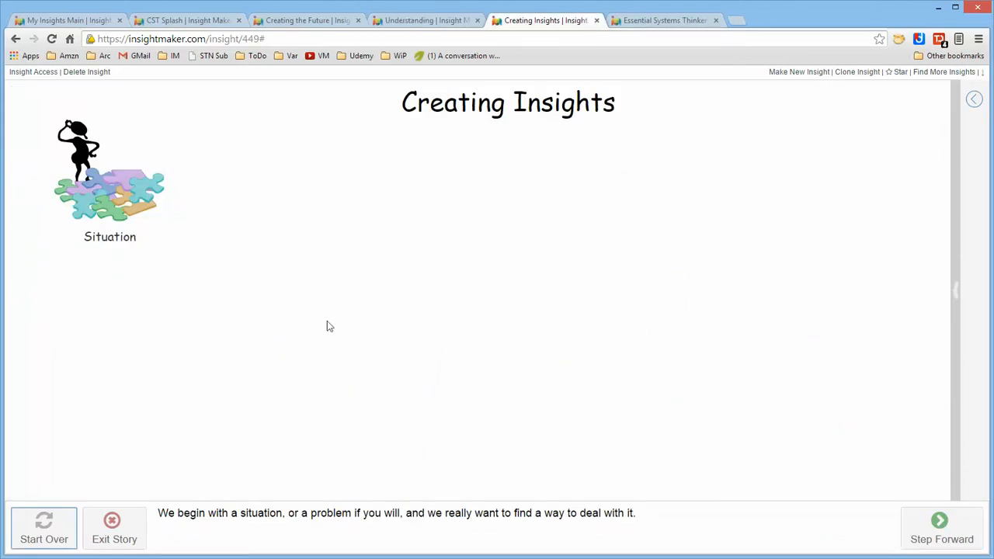
{"action": "left_click", "coordinate": [942, 528]}
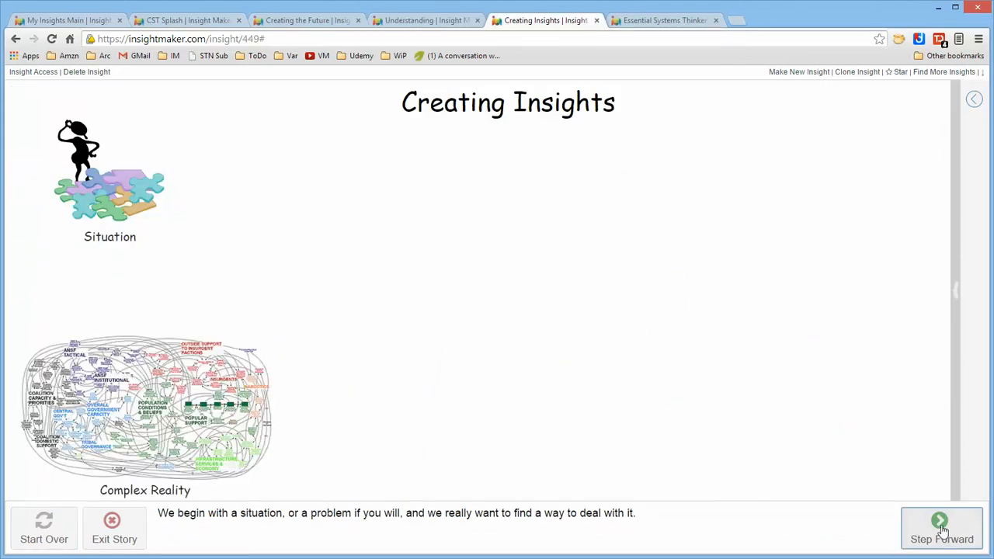
{"action": "left_click", "coordinate": [941, 528]}
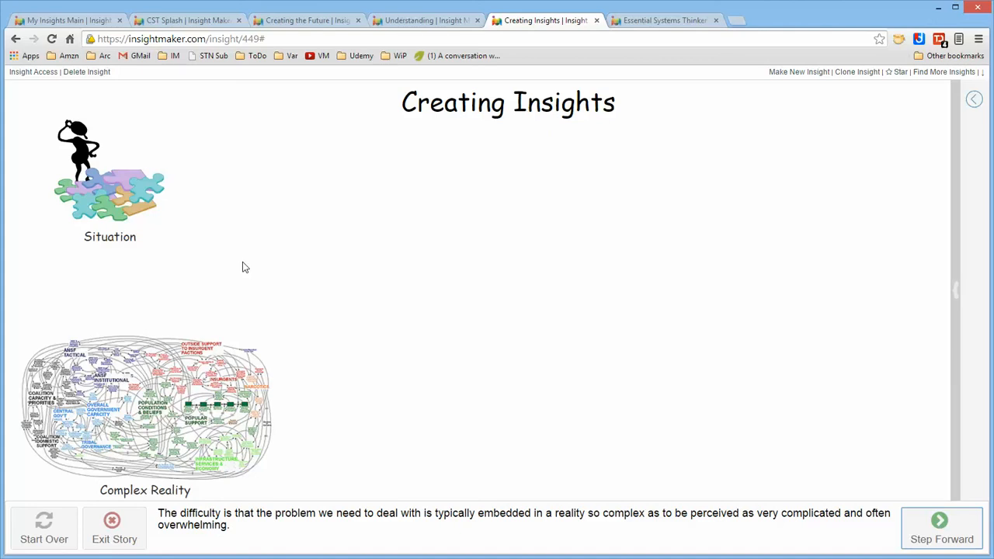
{"action": "mouse_move", "coordinate": [124, 429]}
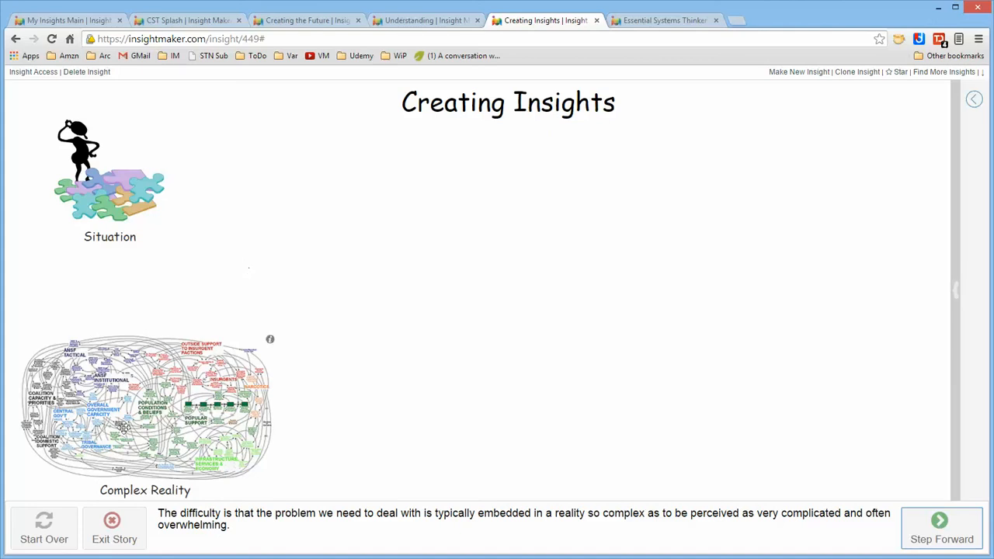
- Step forward so situation focus and Complex Reality lead to Relevant Relationships
{"action": "left_click", "coordinate": [941, 528]}
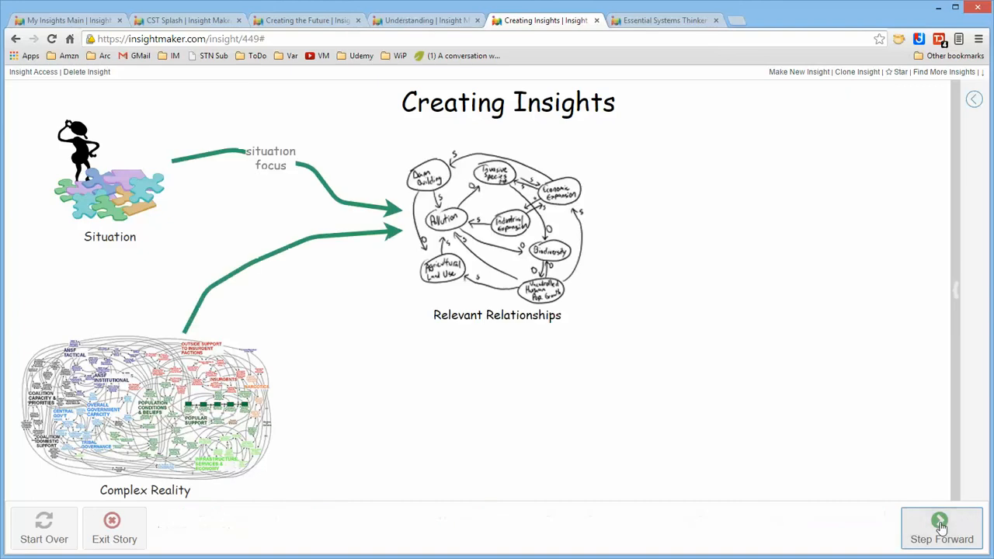
{"action": "left_click", "coordinate": [941, 529]}
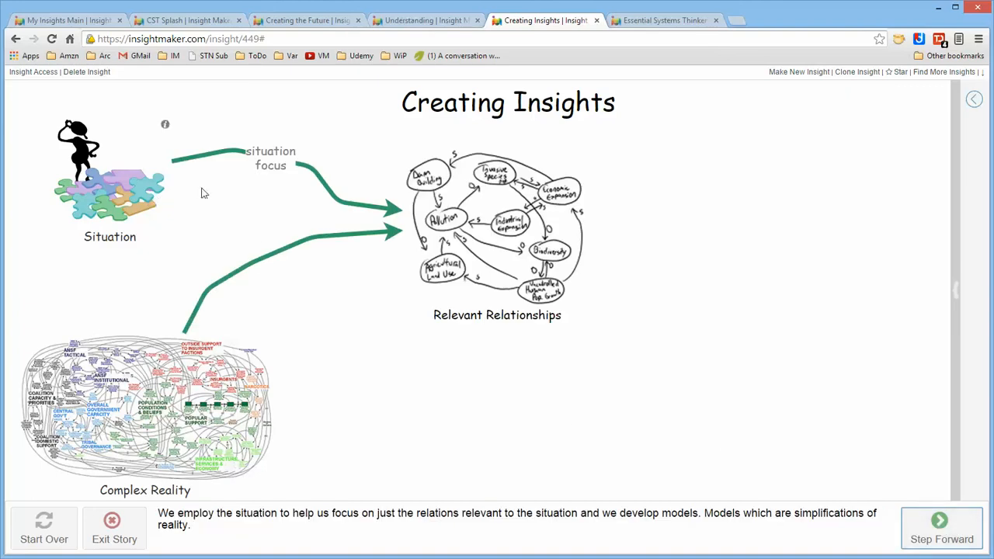
{"action": "mouse_move", "coordinate": [441, 317]}
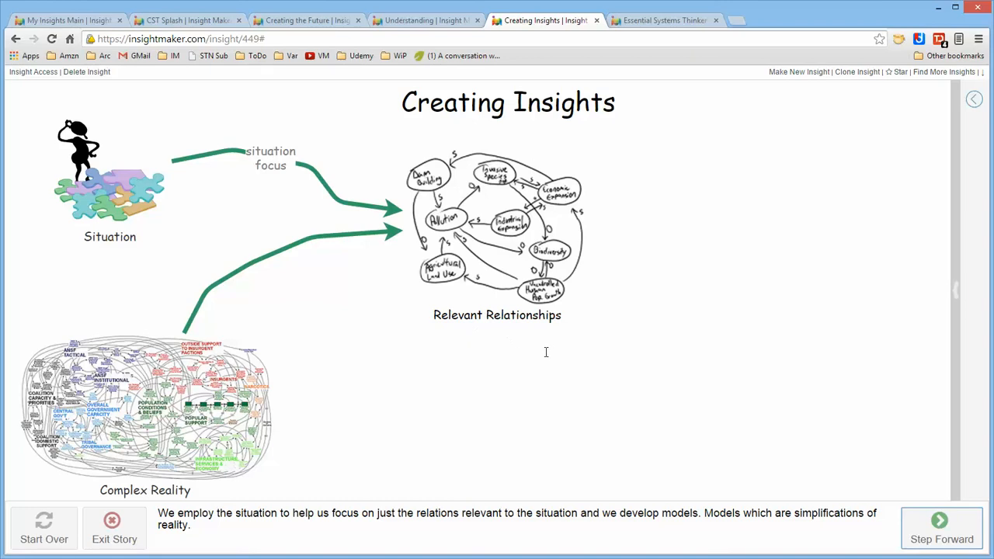
{"action": "mouse_move", "coordinate": [156, 434]}
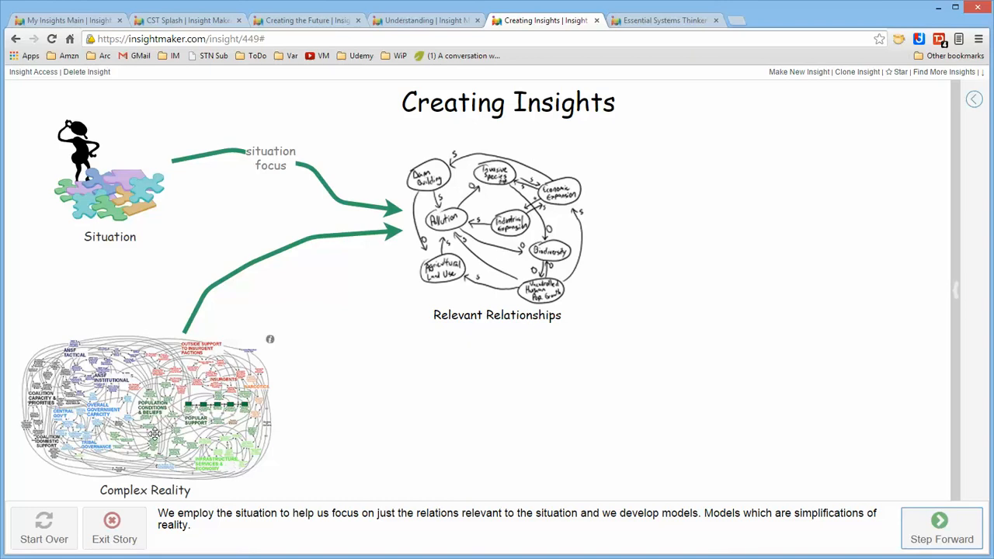
{"action": "mouse_move", "coordinate": [407, 292]}
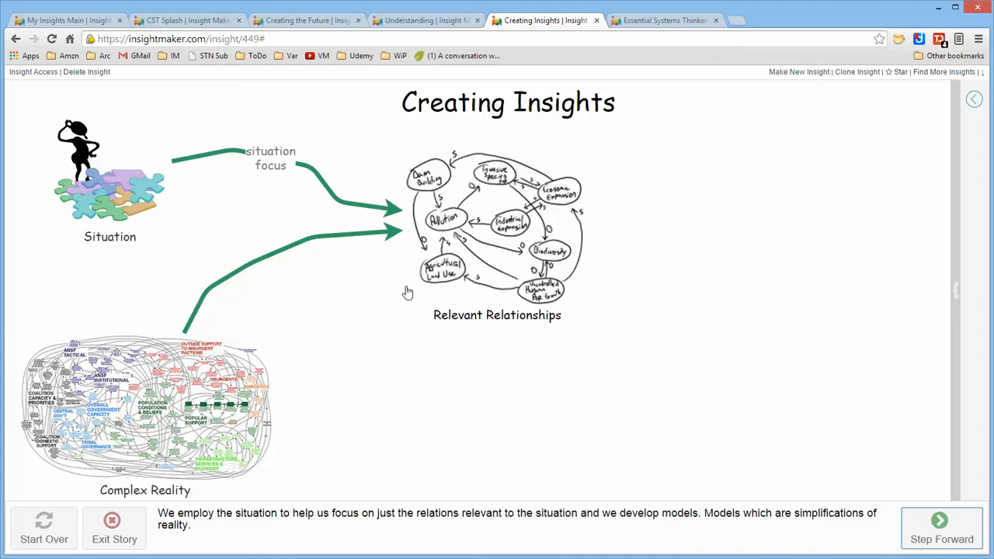
{"action": "mouse_move", "coordinate": [453, 233]}
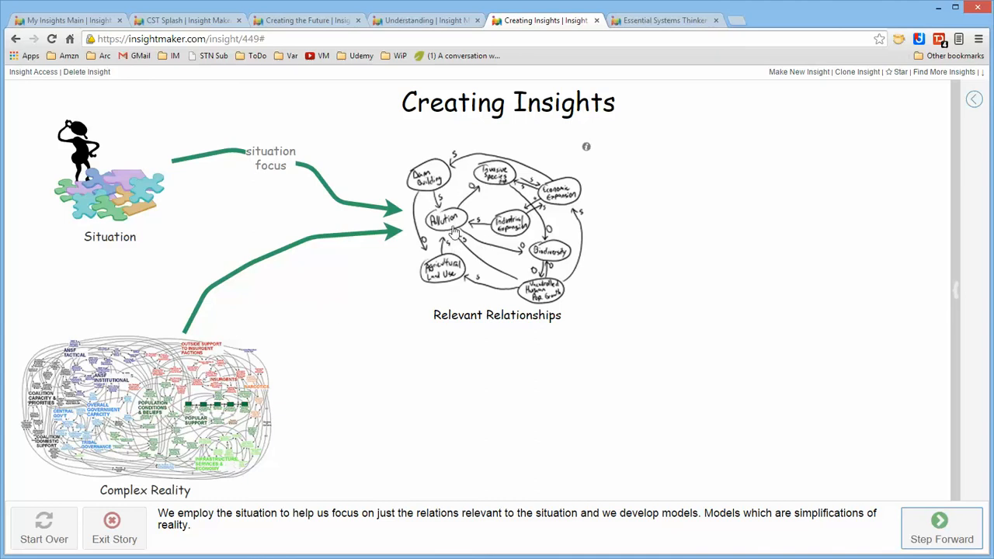
{"action": "mouse_move", "coordinate": [457, 240]}
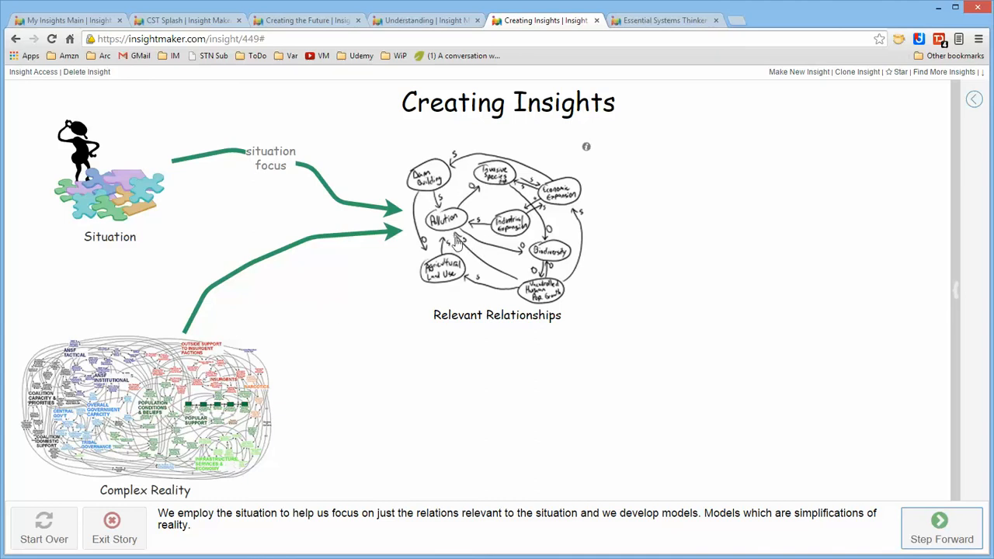
{"action": "mouse_move", "coordinate": [531, 236]}
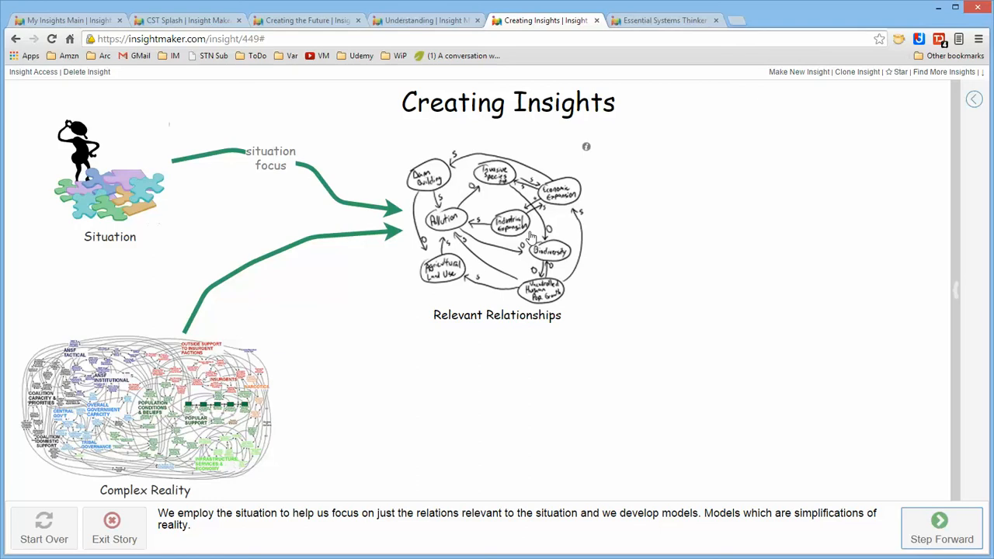
{"action": "mouse_move", "coordinate": [514, 245]}
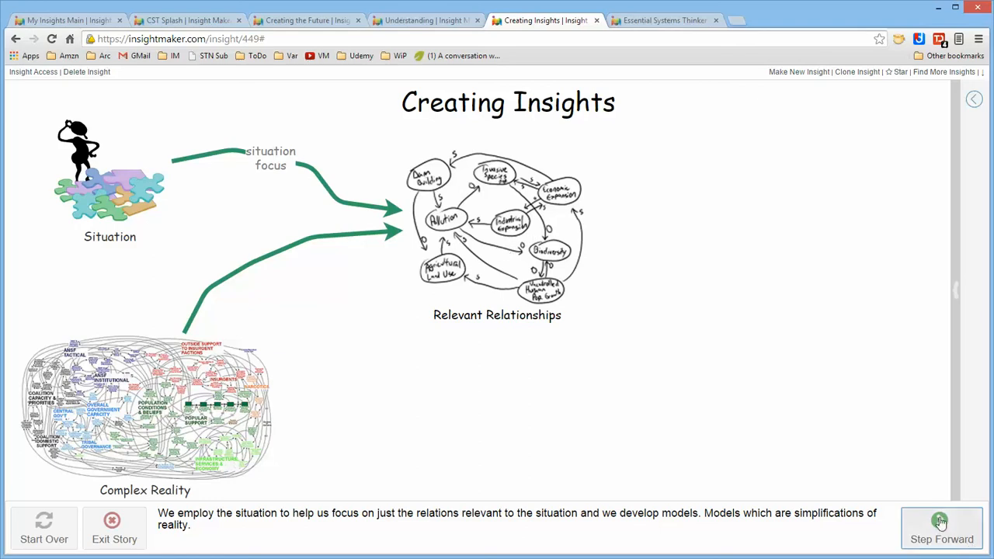
- Step forward so Relevant Relationships promotes understanding into Insights
{"action": "left_click", "coordinate": [941, 521]}
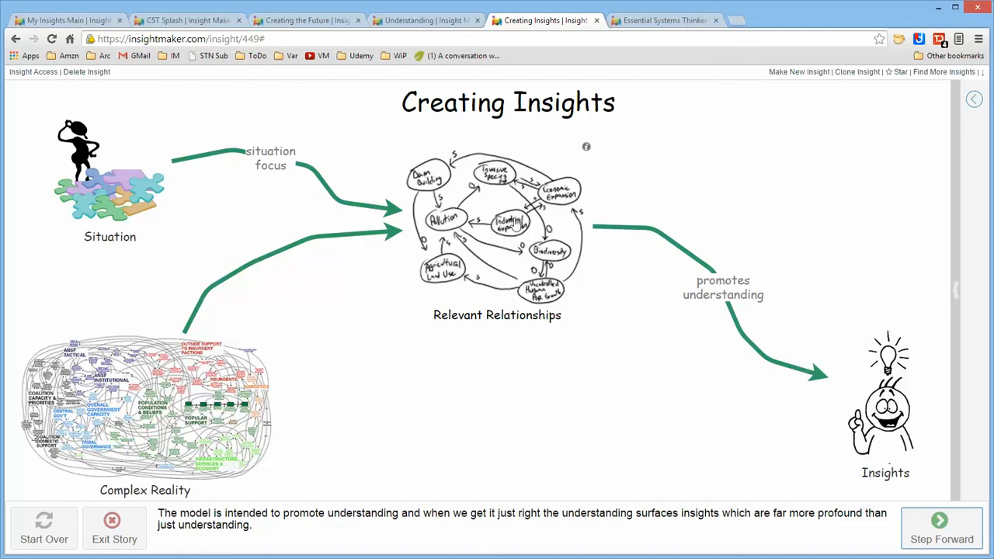
{"action": "mouse_move", "coordinate": [801, 387]}
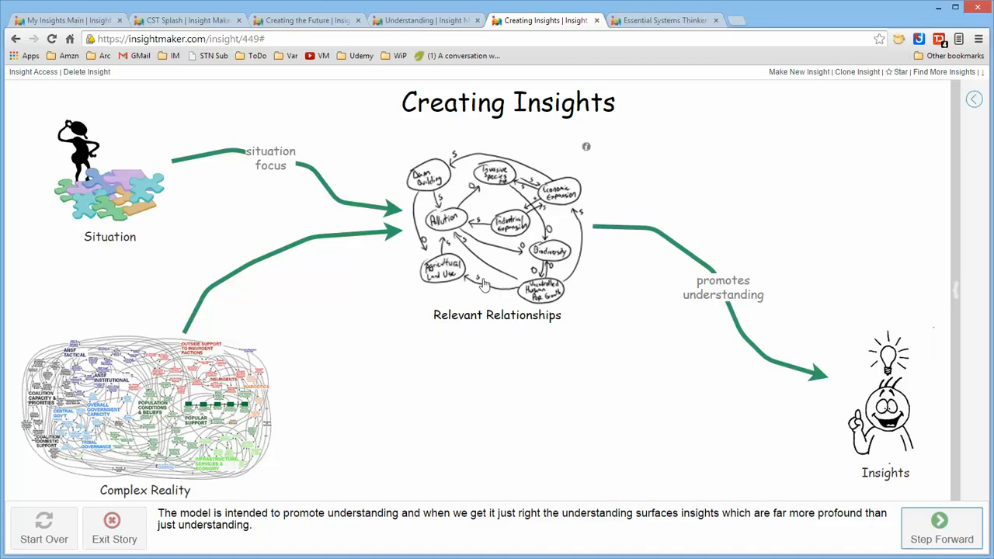
{"action": "mouse_move", "coordinate": [497, 270]}
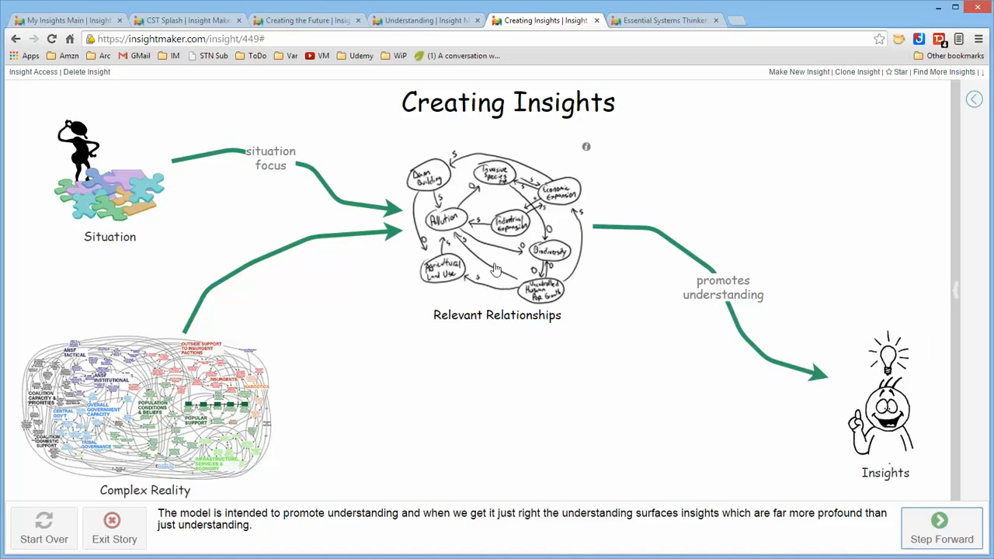
{"action": "mouse_move", "coordinate": [519, 268]}
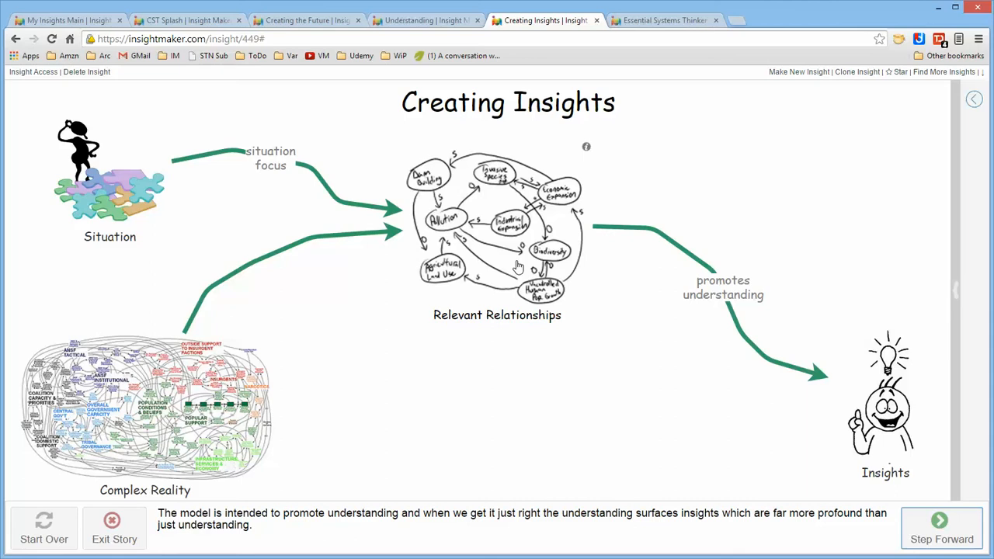
- Step forward to George Box's 'all models are wrong but some are useful' quote
{"action": "left_click", "coordinate": [942, 528]}
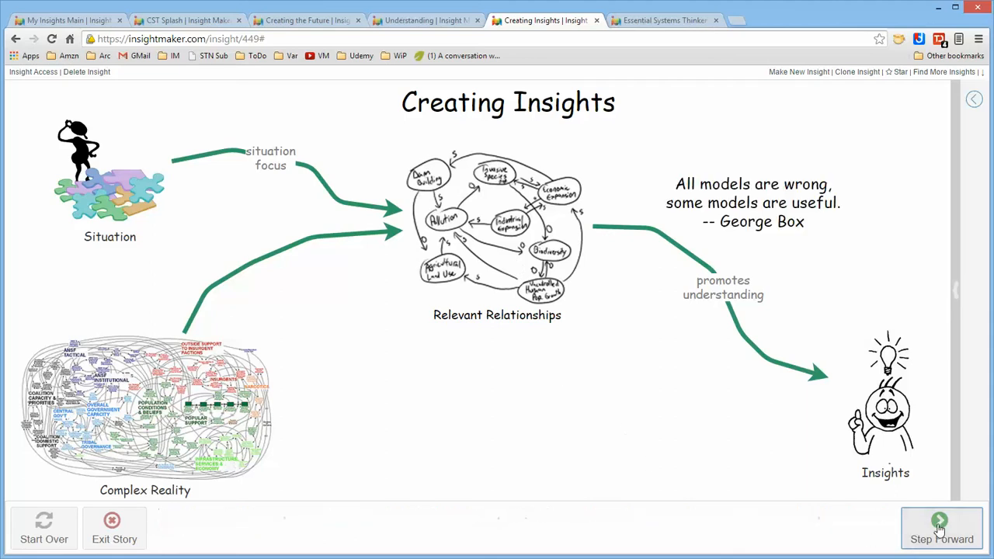
{"action": "left_click", "coordinate": [941, 529]}
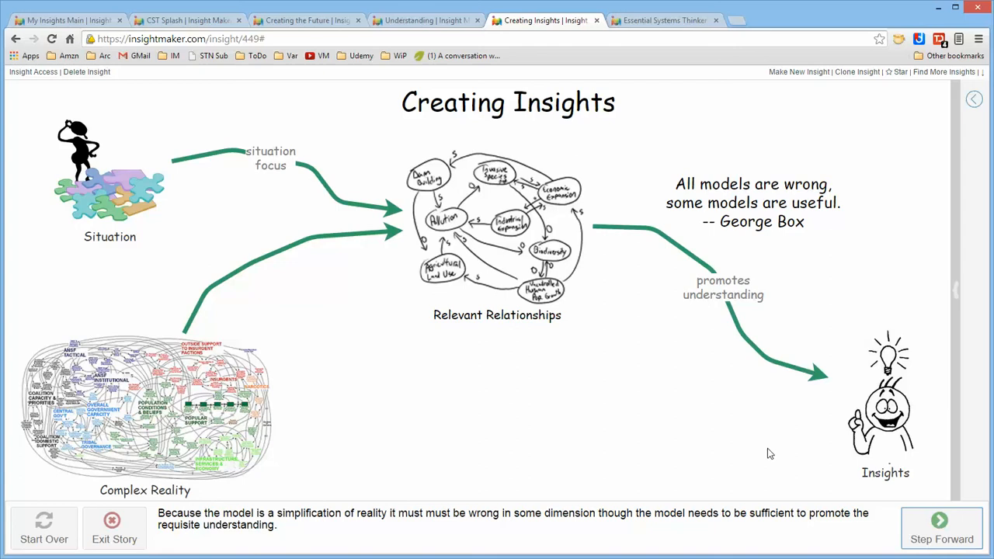
{"action": "mouse_move", "coordinate": [739, 359]}
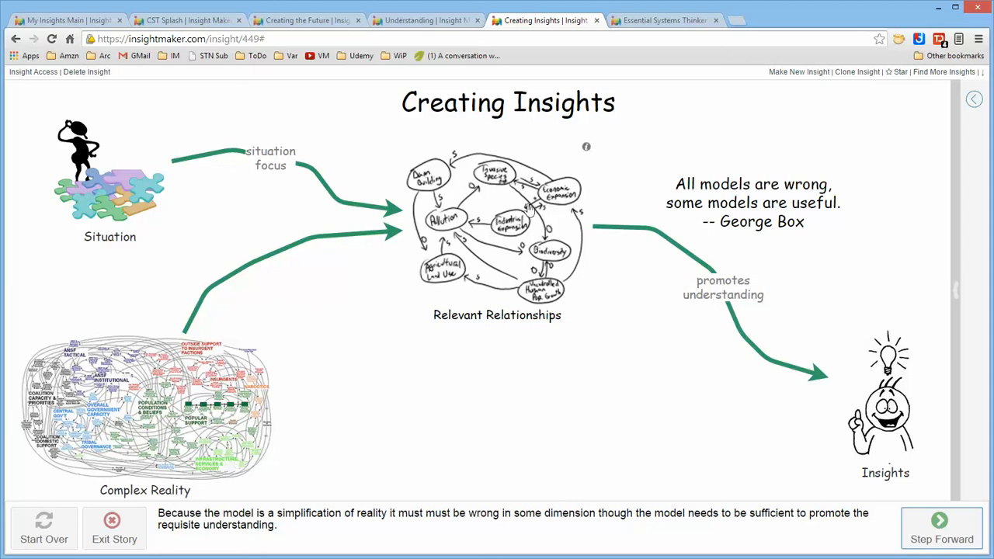
{"action": "mouse_move", "coordinate": [412, 287]}
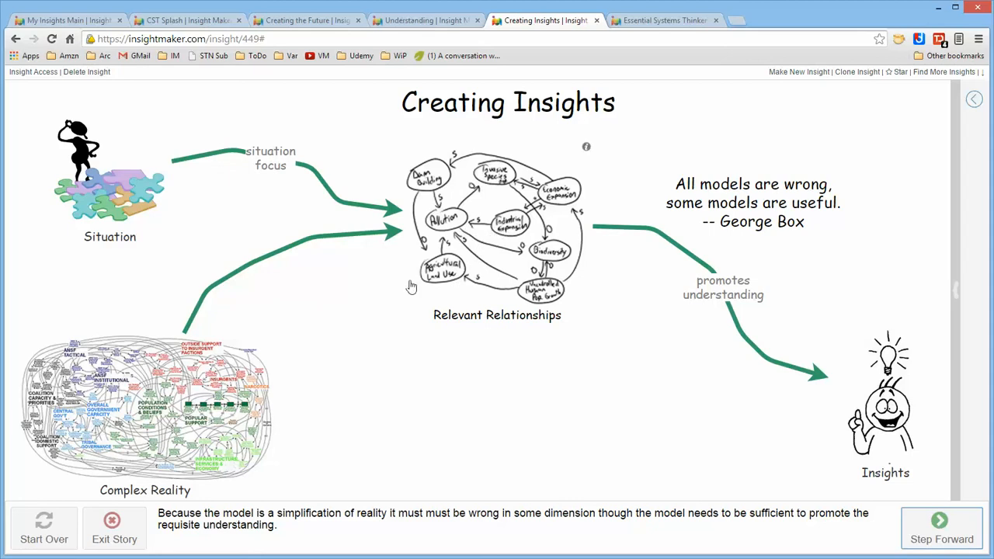
{"action": "mouse_move", "coordinate": [167, 442]}
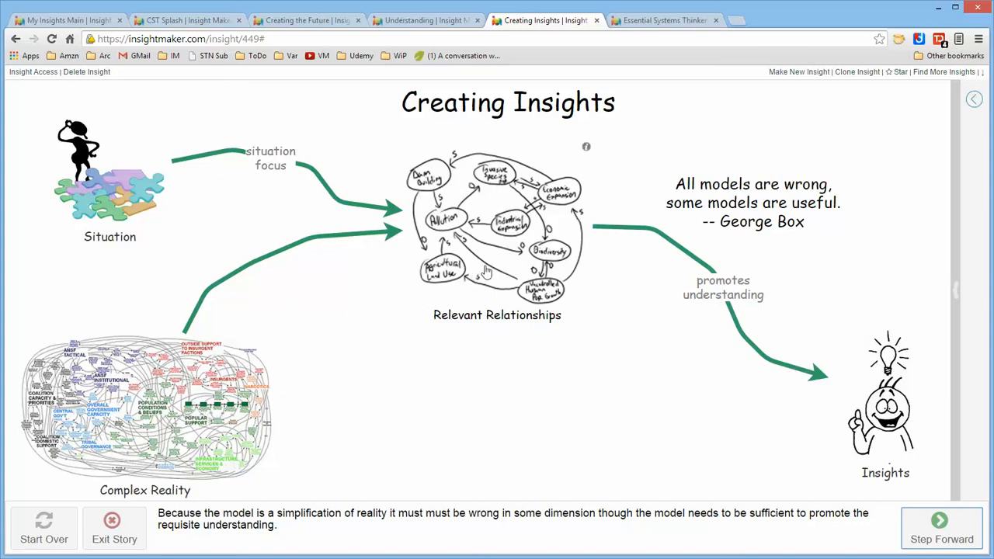
{"action": "mouse_move", "coordinate": [485, 247]}
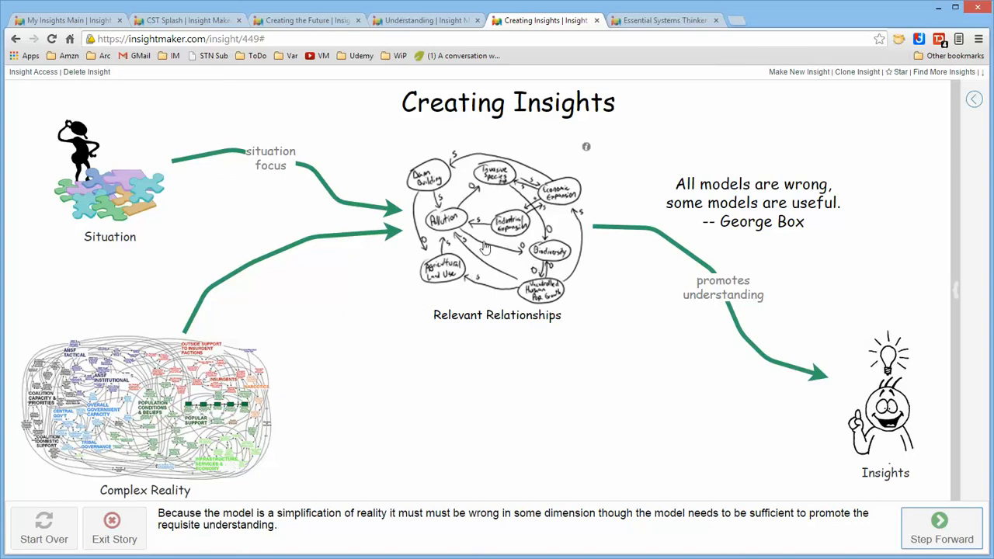
{"action": "mouse_move", "coordinate": [490, 256]}
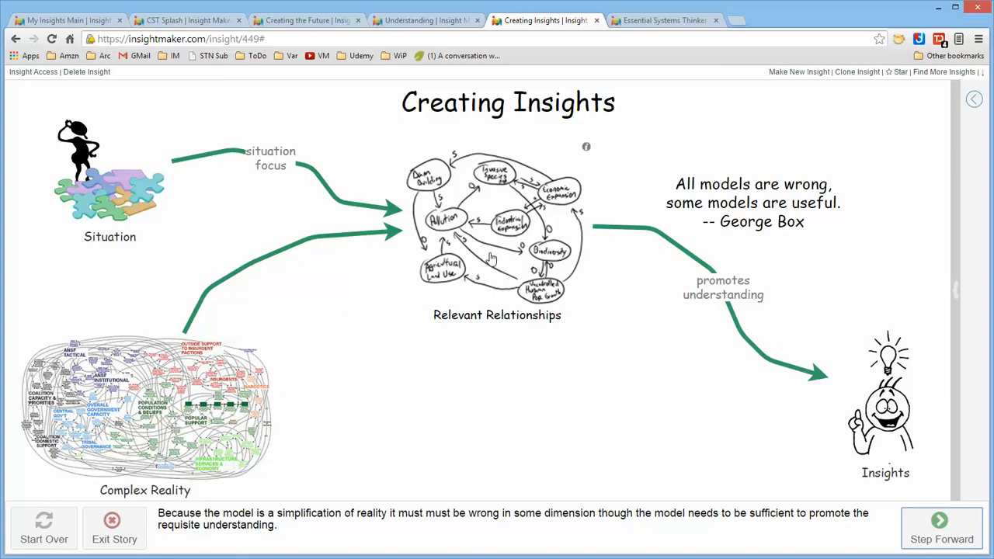
{"action": "mouse_move", "coordinate": [513, 246]}
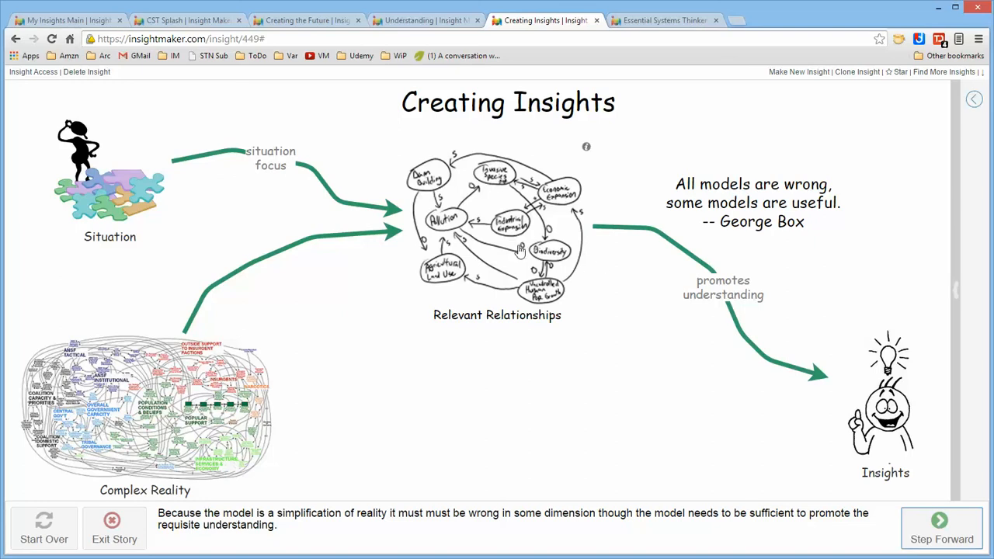
{"action": "mouse_move", "coordinate": [510, 257]}
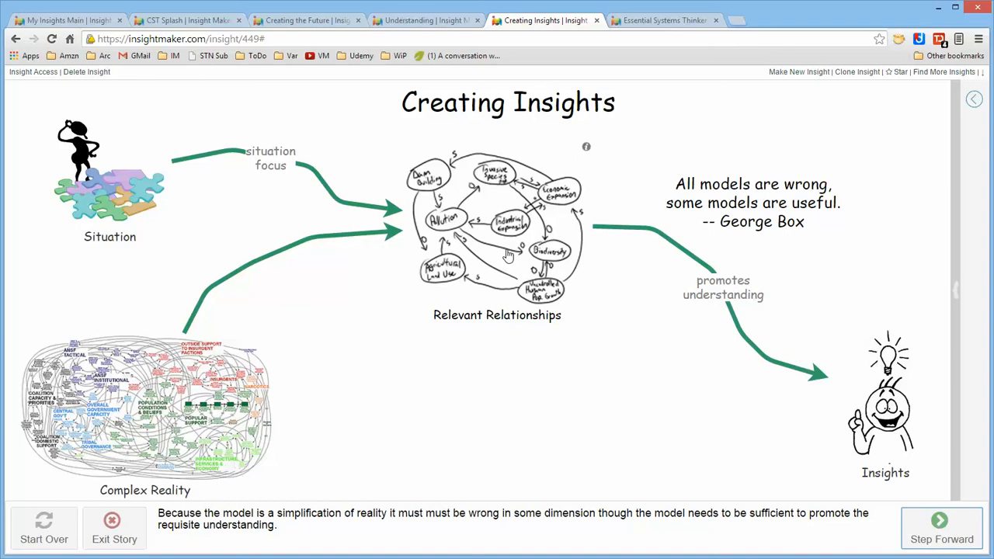
{"action": "mouse_move", "coordinate": [817, 413]}
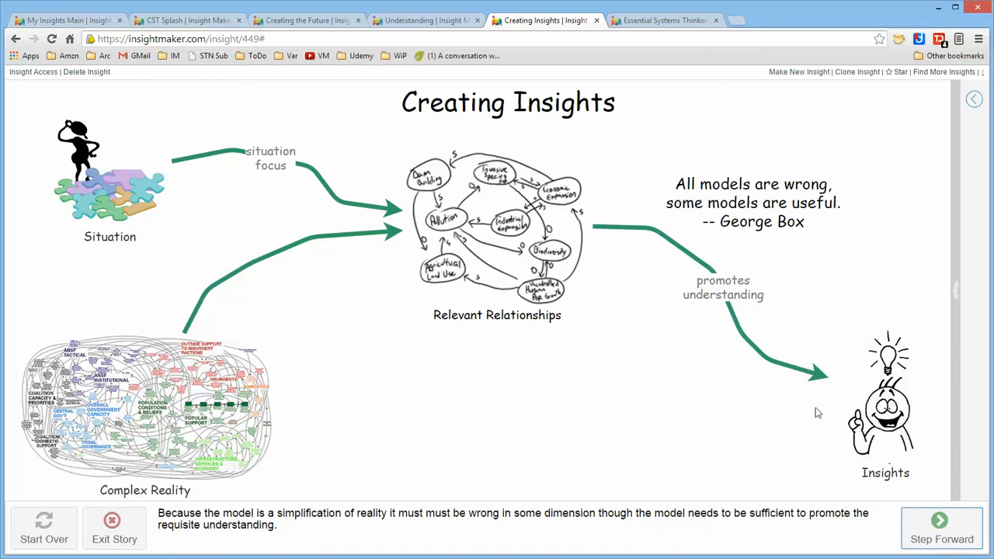
{"action": "mouse_move", "coordinate": [520, 260]}
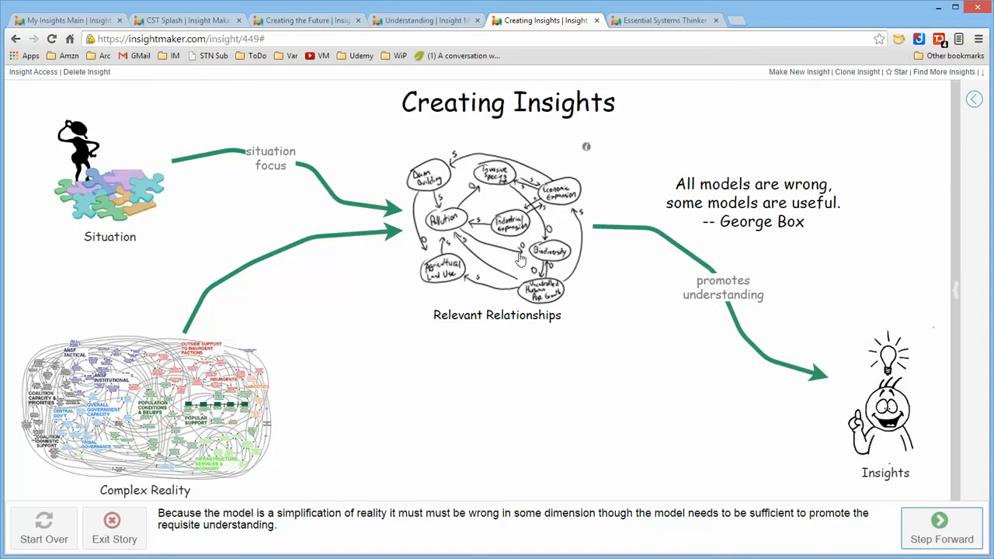
{"action": "mouse_move", "coordinate": [492, 253]}
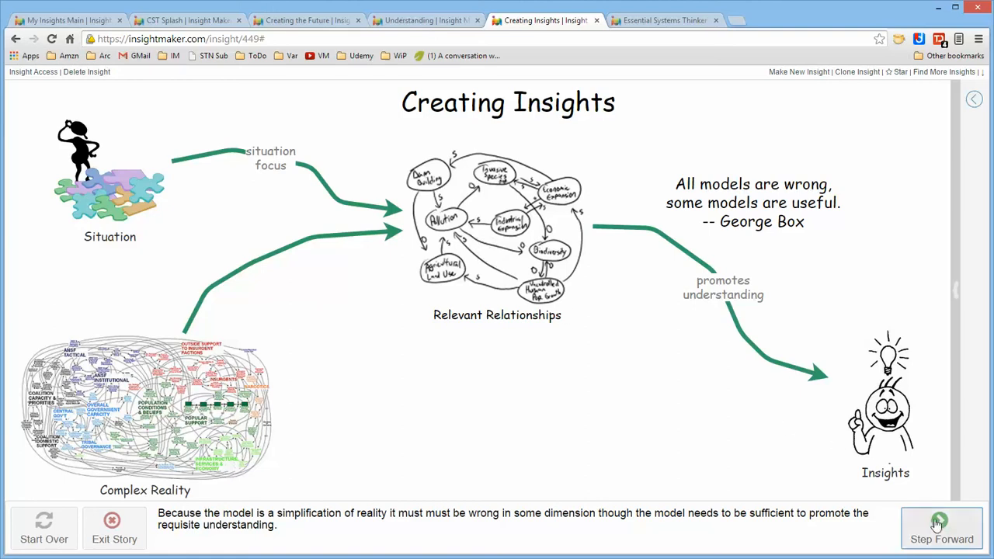
- Step forward to the 'understand one and two, but first AND' quote
{"action": "left_click", "coordinate": [942, 529]}
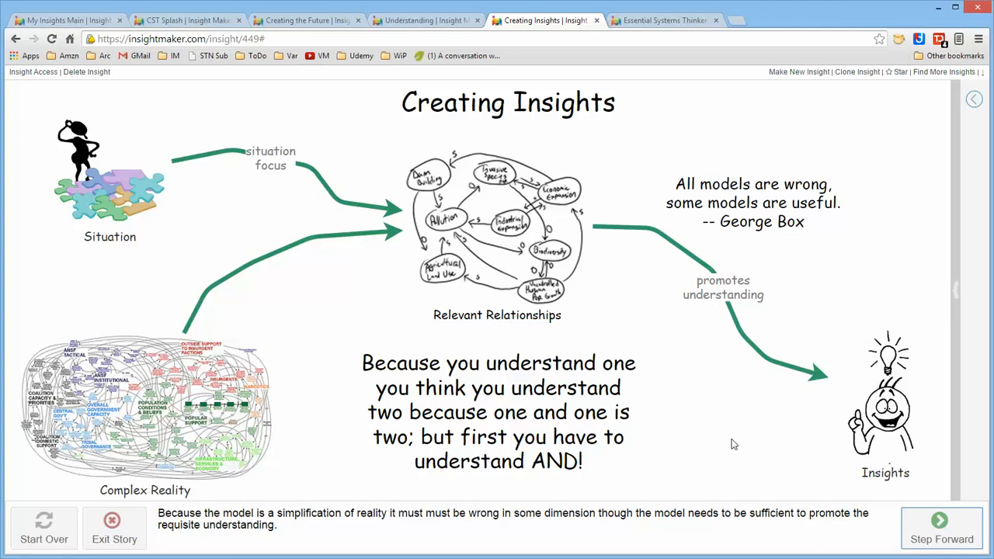
{"action": "mouse_move", "coordinate": [661, 480]}
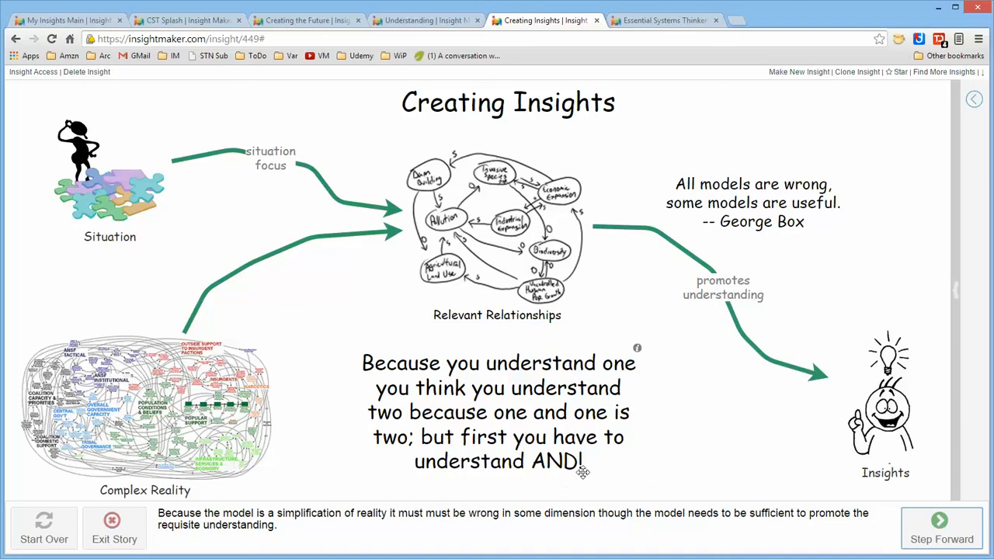
{"action": "mouse_move", "coordinate": [485, 277]}
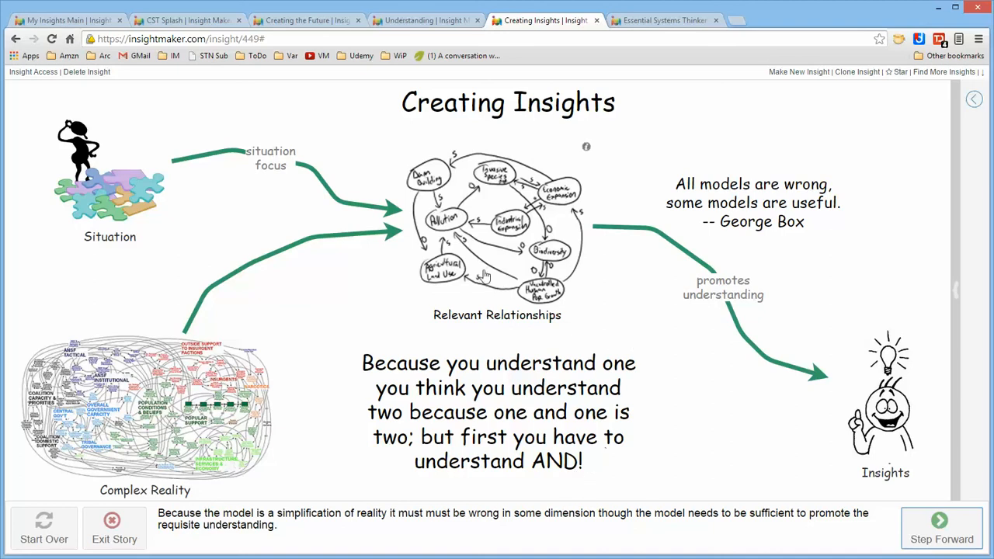
{"action": "mouse_move", "coordinate": [479, 292]}
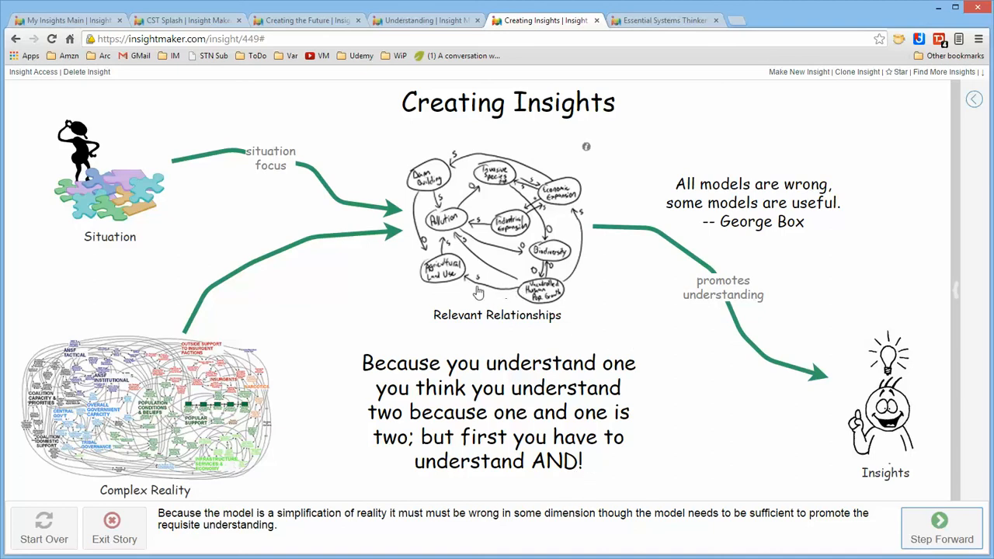
{"action": "mouse_move", "coordinate": [489, 277]}
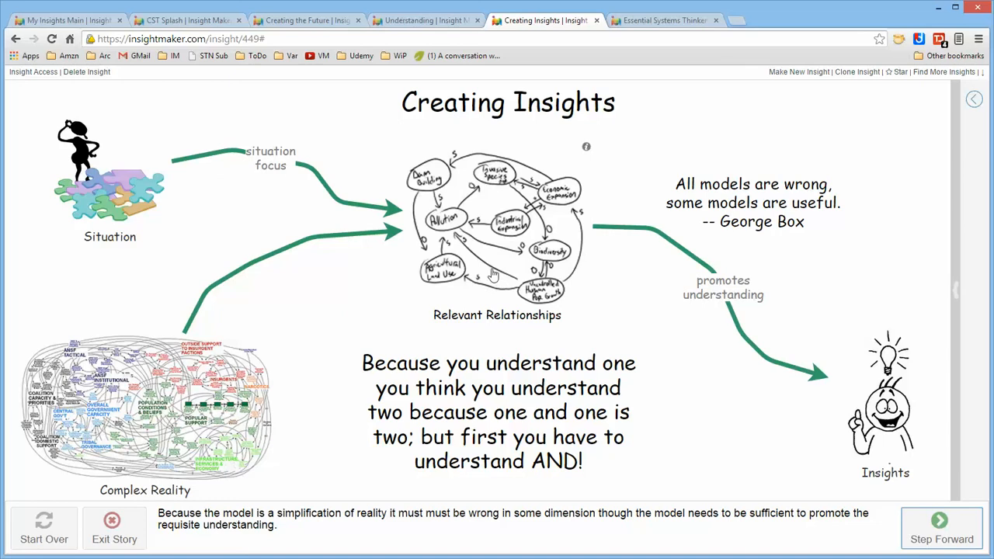
{"action": "mouse_move", "coordinate": [513, 301]}
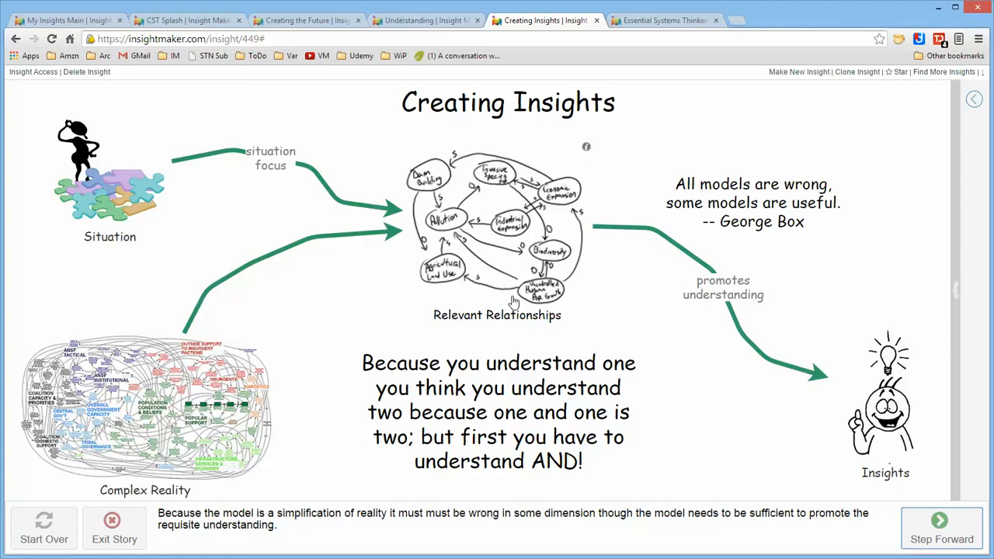
{"action": "mouse_move", "coordinate": [137, 221]}
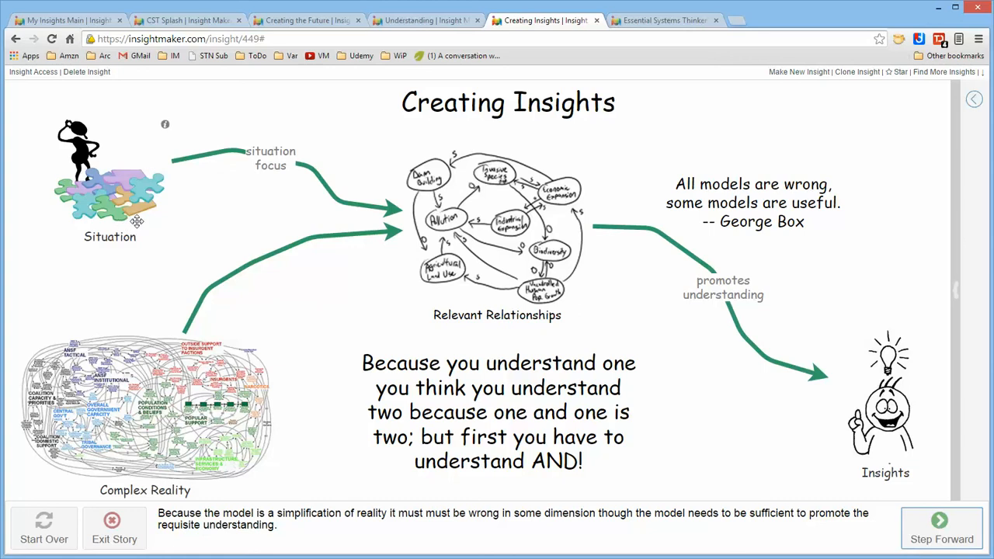
{"action": "mouse_move", "coordinate": [677, 159]}
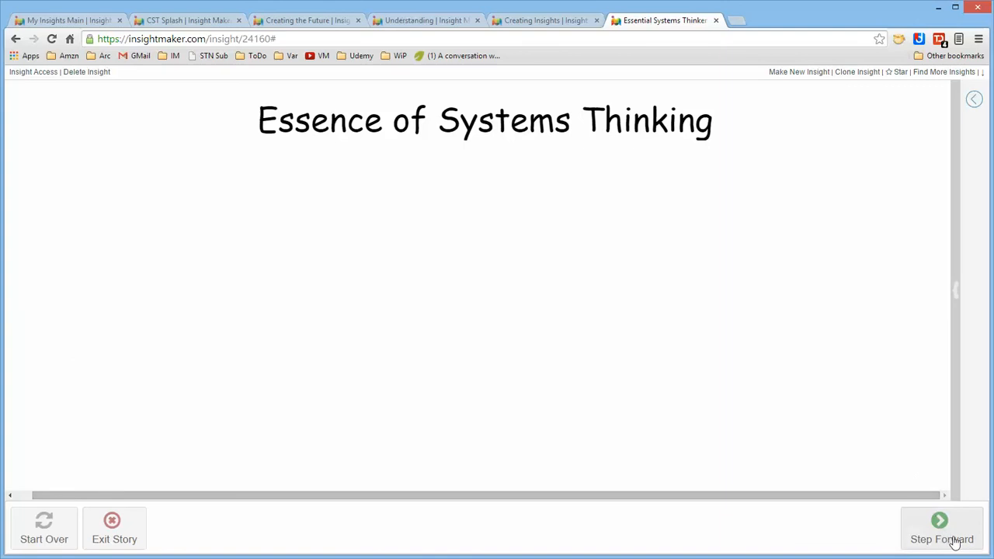
- Step Essence of Systems Thinking to 'Understanding Relationships and Their Implications', then return to Creating Insights
{"action": "left_click", "coordinate": [941, 528]}
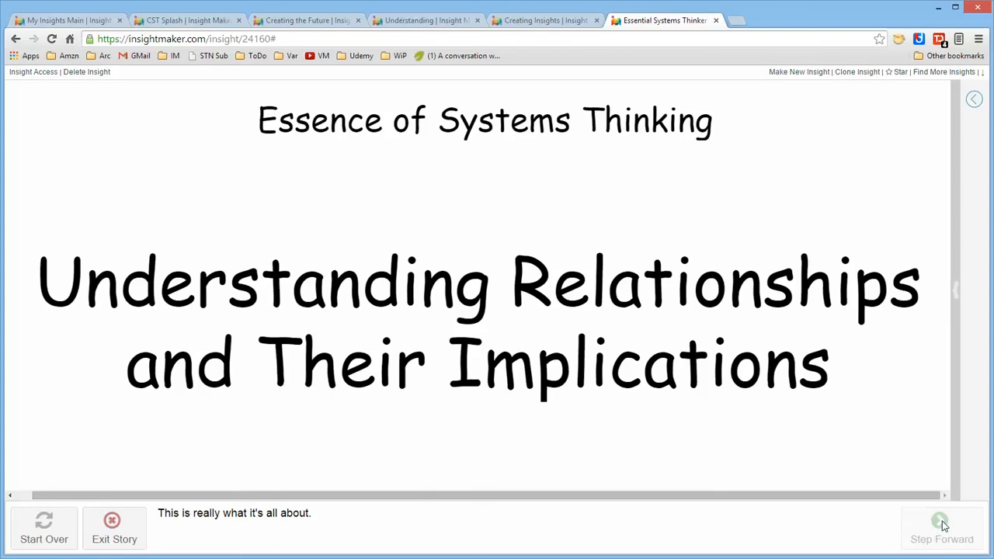
{"action": "left_click", "coordinate": [544, 18]}
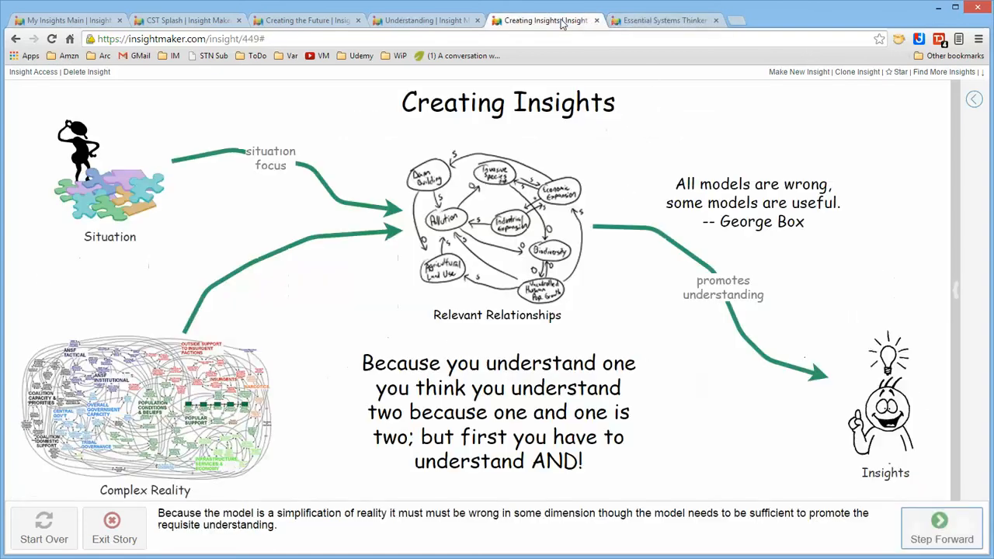
{"action": "mouse_move", "coordinate": [498, 256]}
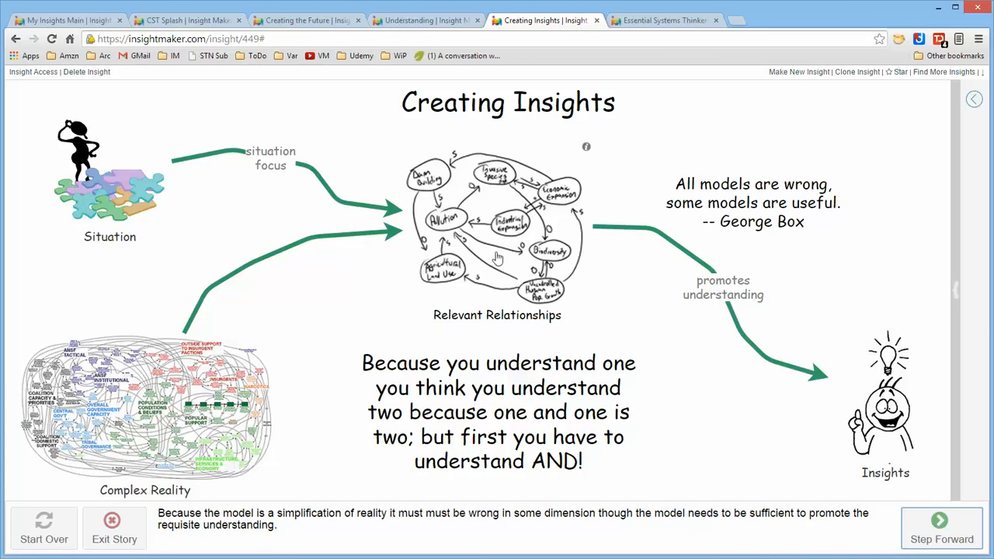
{"action": "mouse_move", "coordinate": [743, 291]}
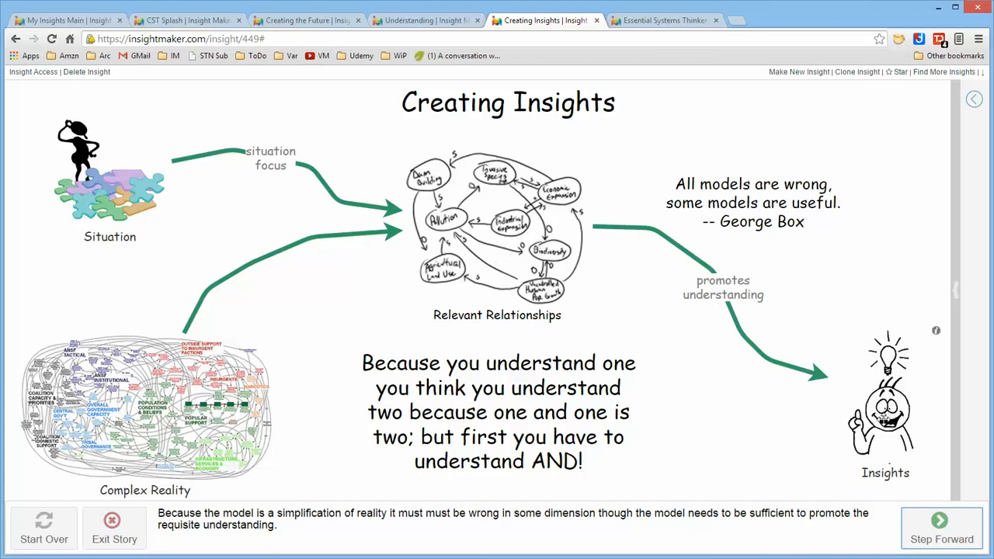
- Switch to the Understanding story showing Stakeholder Perspectives driving components toward the Situation
{"action": "left_click", "coordinate": [426, 18]}
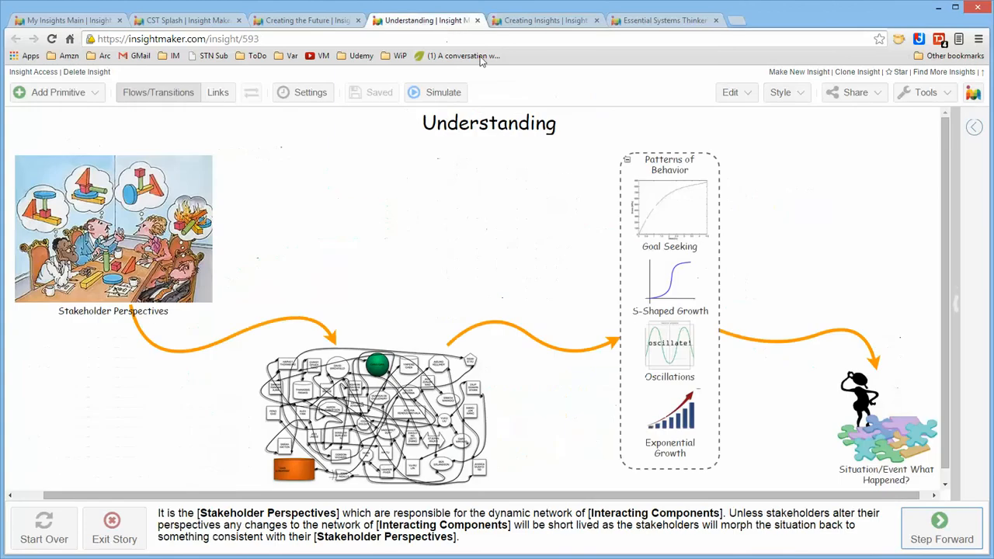
{"action": "mouse_move", "coordinate": [618, 311]}
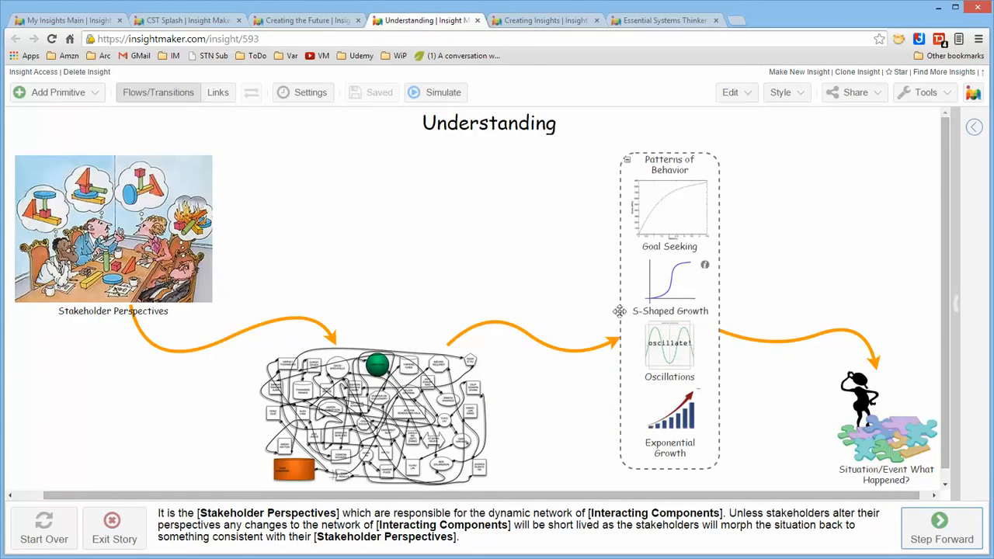
{"action": "mouse_move", "coordinate": [329, 382]}
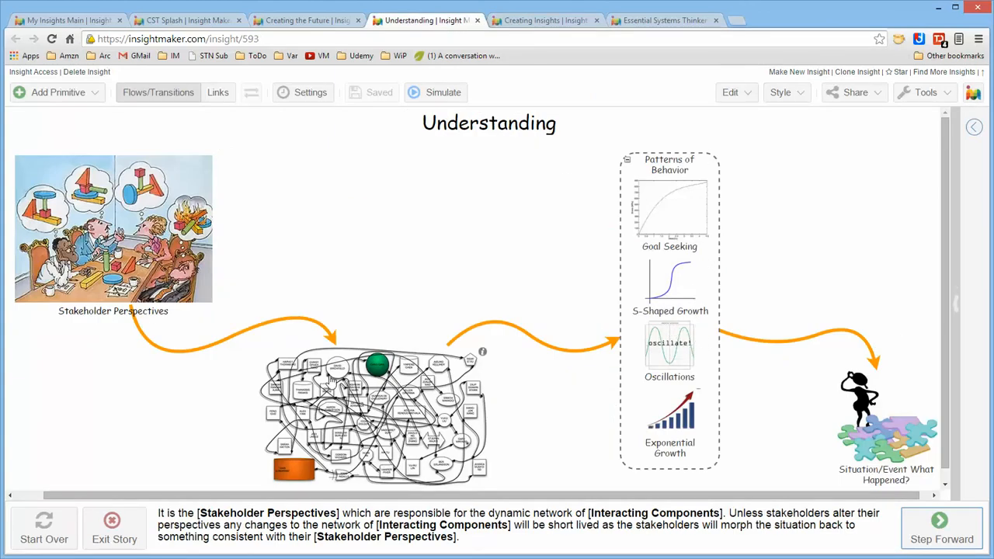
{"action": "mouse_move", "coordinate": [207, 232]}
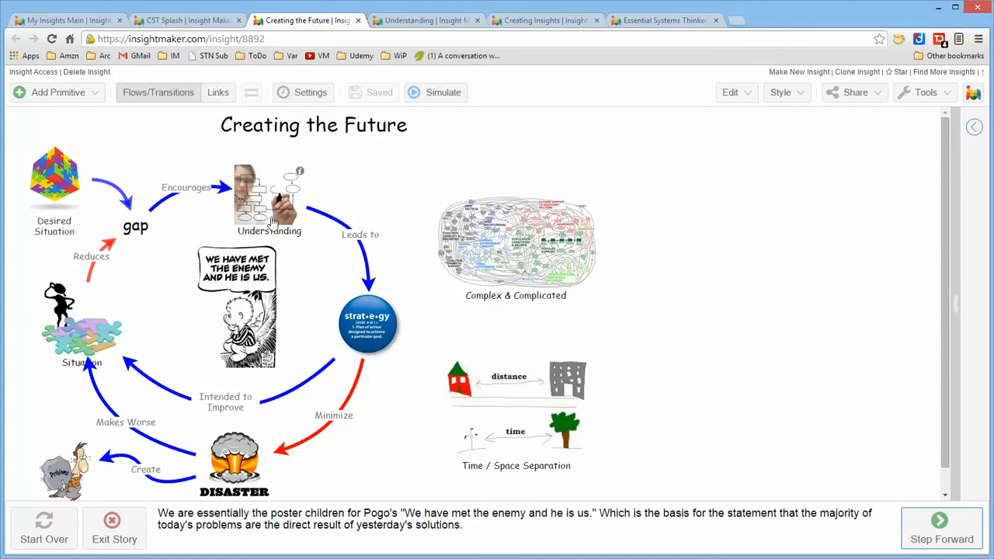
{"action": "mouse_move", "coordinate": [367, 326]}
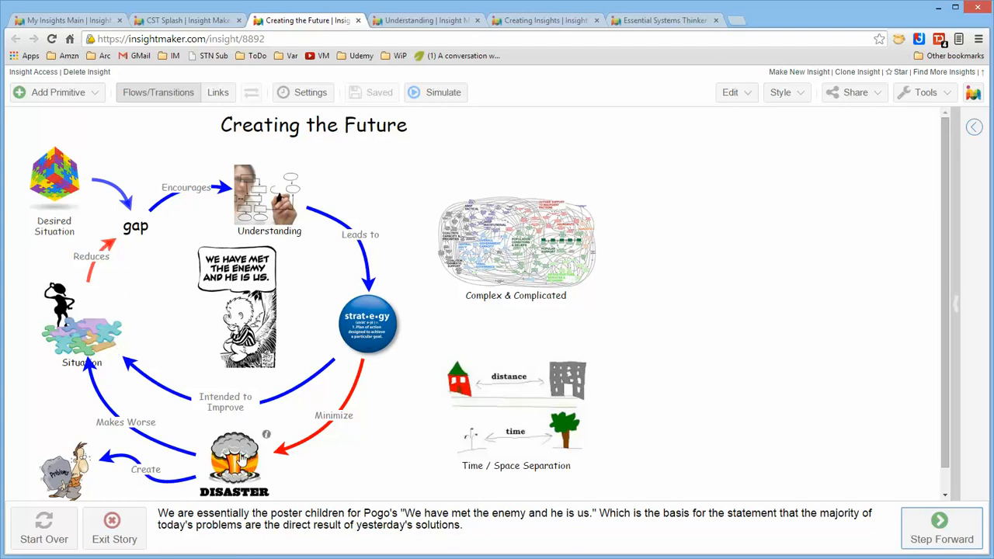
{"action": "mouse_move", "coordinate": [100, 370]}
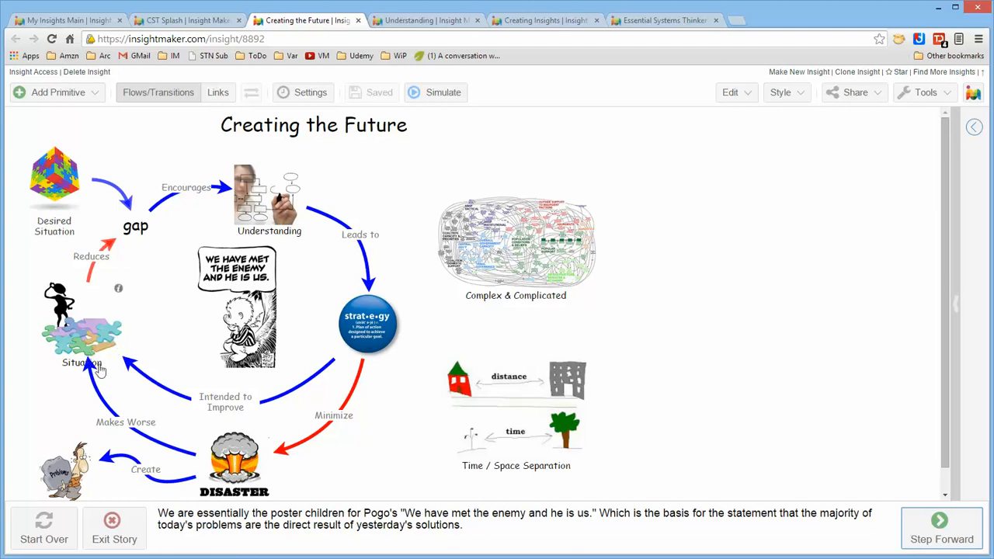
{"action": "mouse_move", "coordinate": [94, 463]}
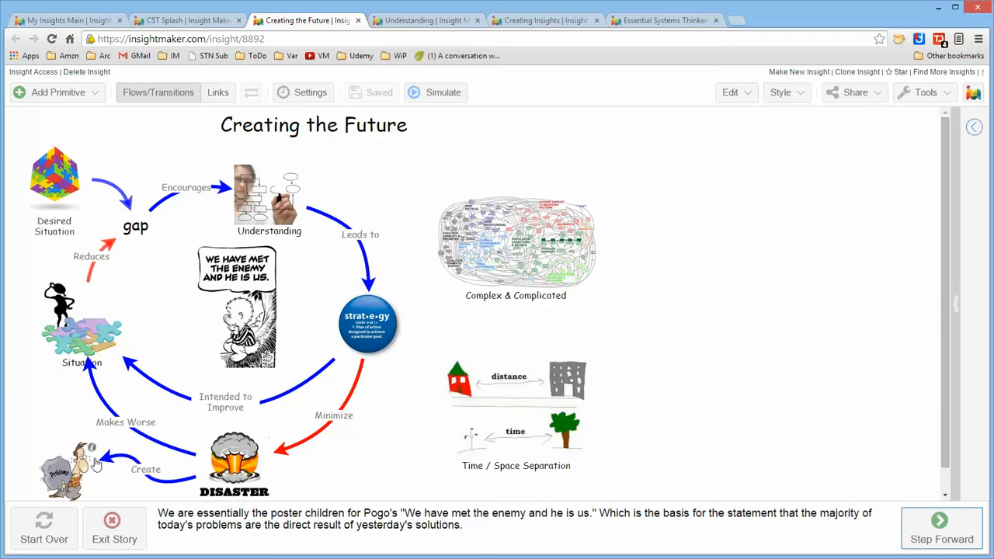
{"action": "mouse_move", "coordinate": [737, 218]}
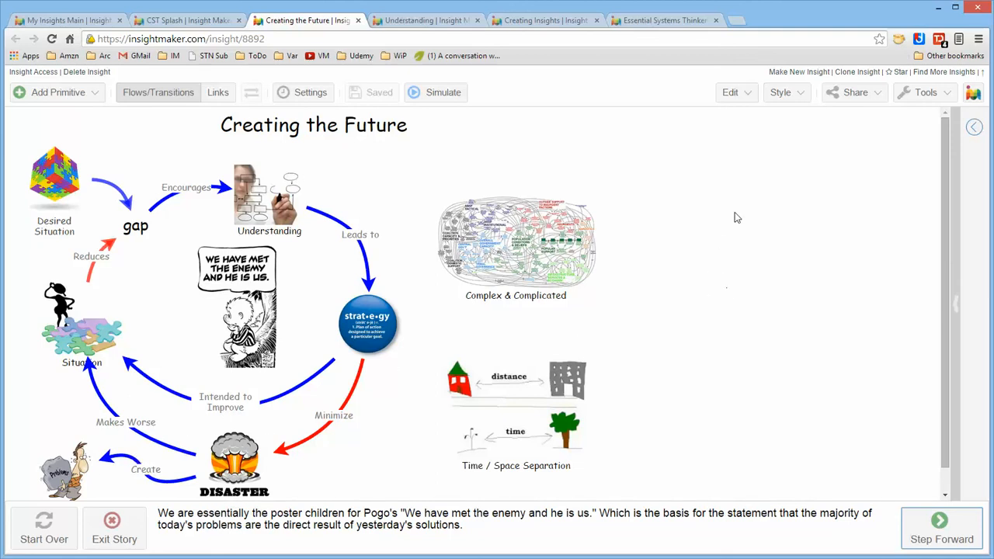
{"action": "mouse_move", "coordinate": [666, 127]}
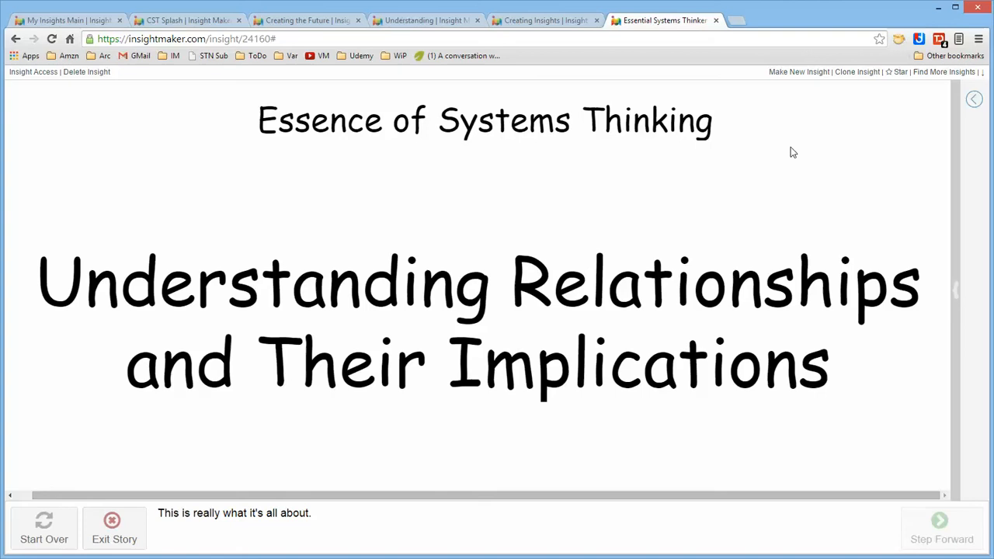
{"action": "mouse_move", "coordinate": [739, 75]}
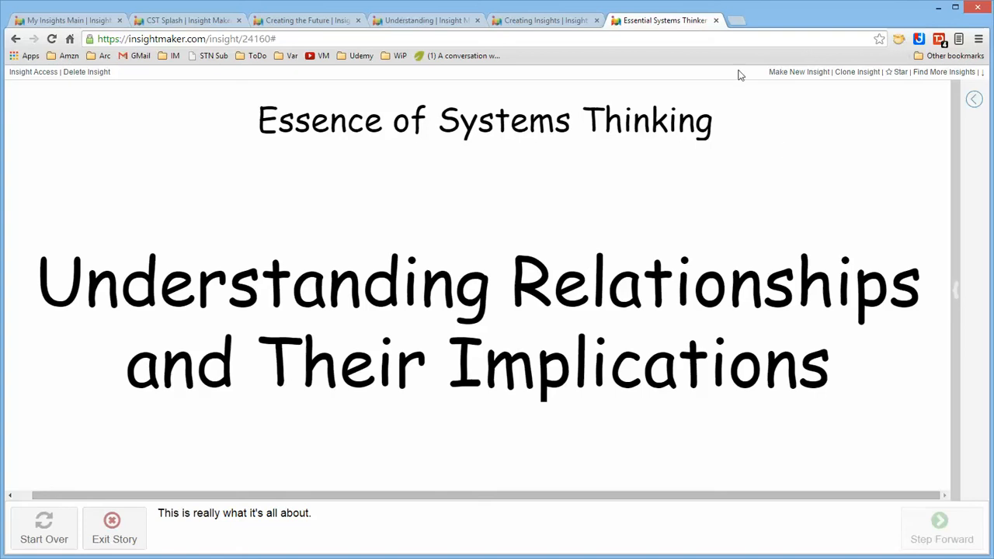
- Glance at the Understanding story, then return to the Creating Insights story with George Box's quote
{"action": "left_click", "coordinate": [426, 19]}
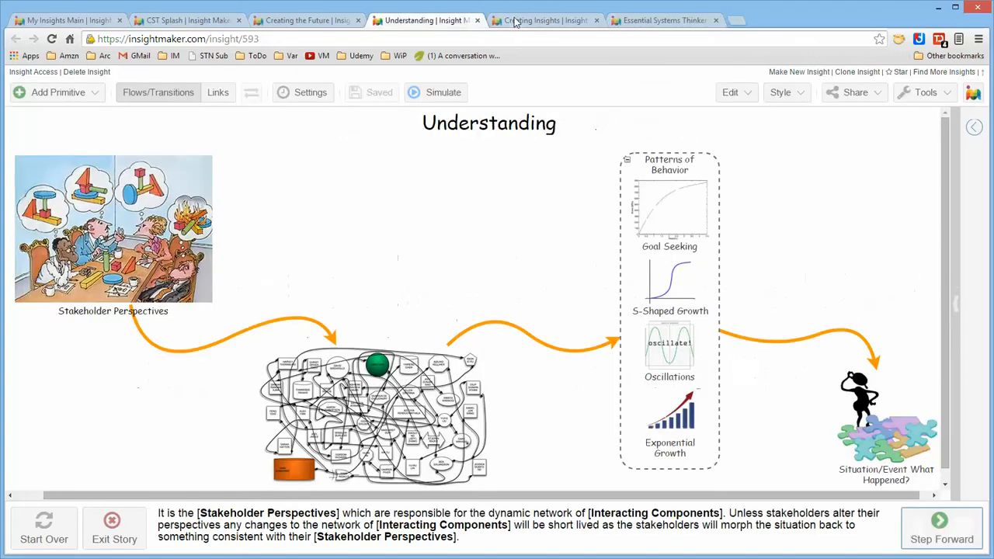
{"action": "left_click", "coordinate": [544, 19]}
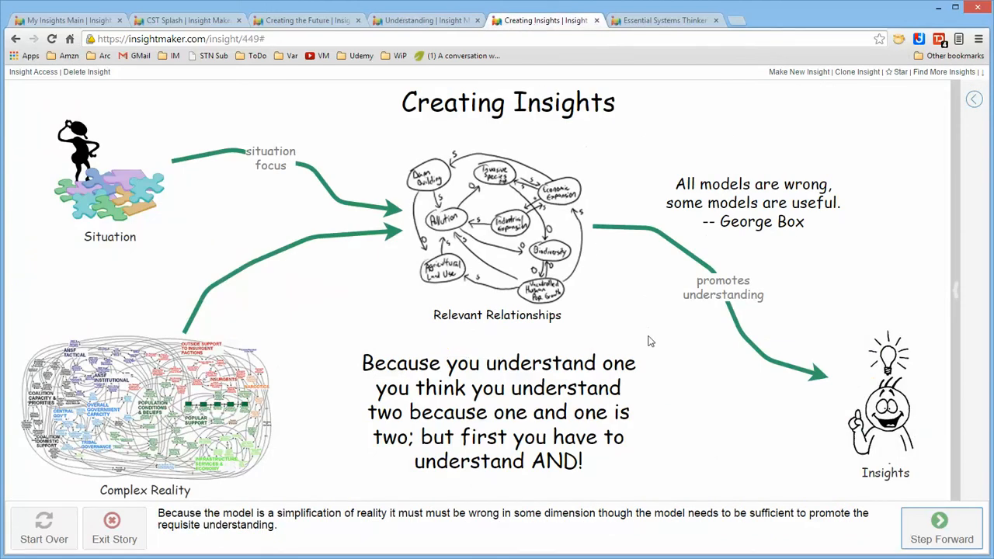